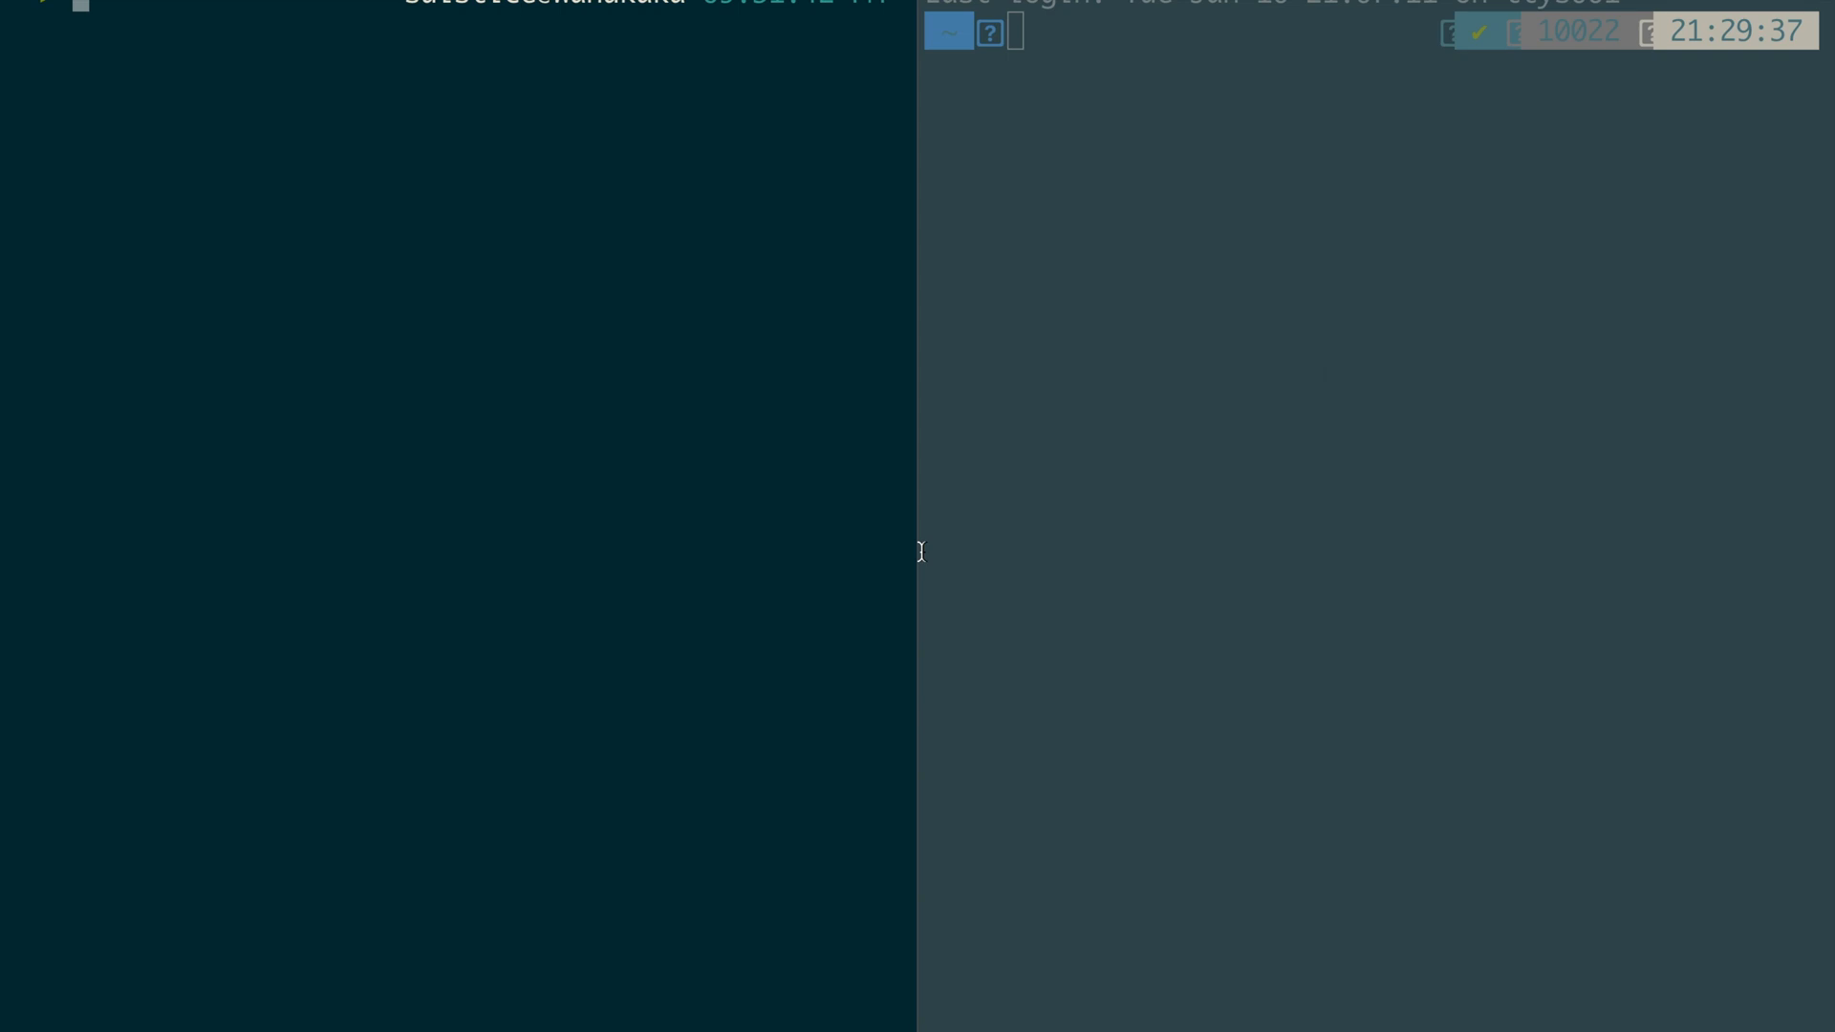
{"action": "mouse_move", "coordinate": [669, 268]}
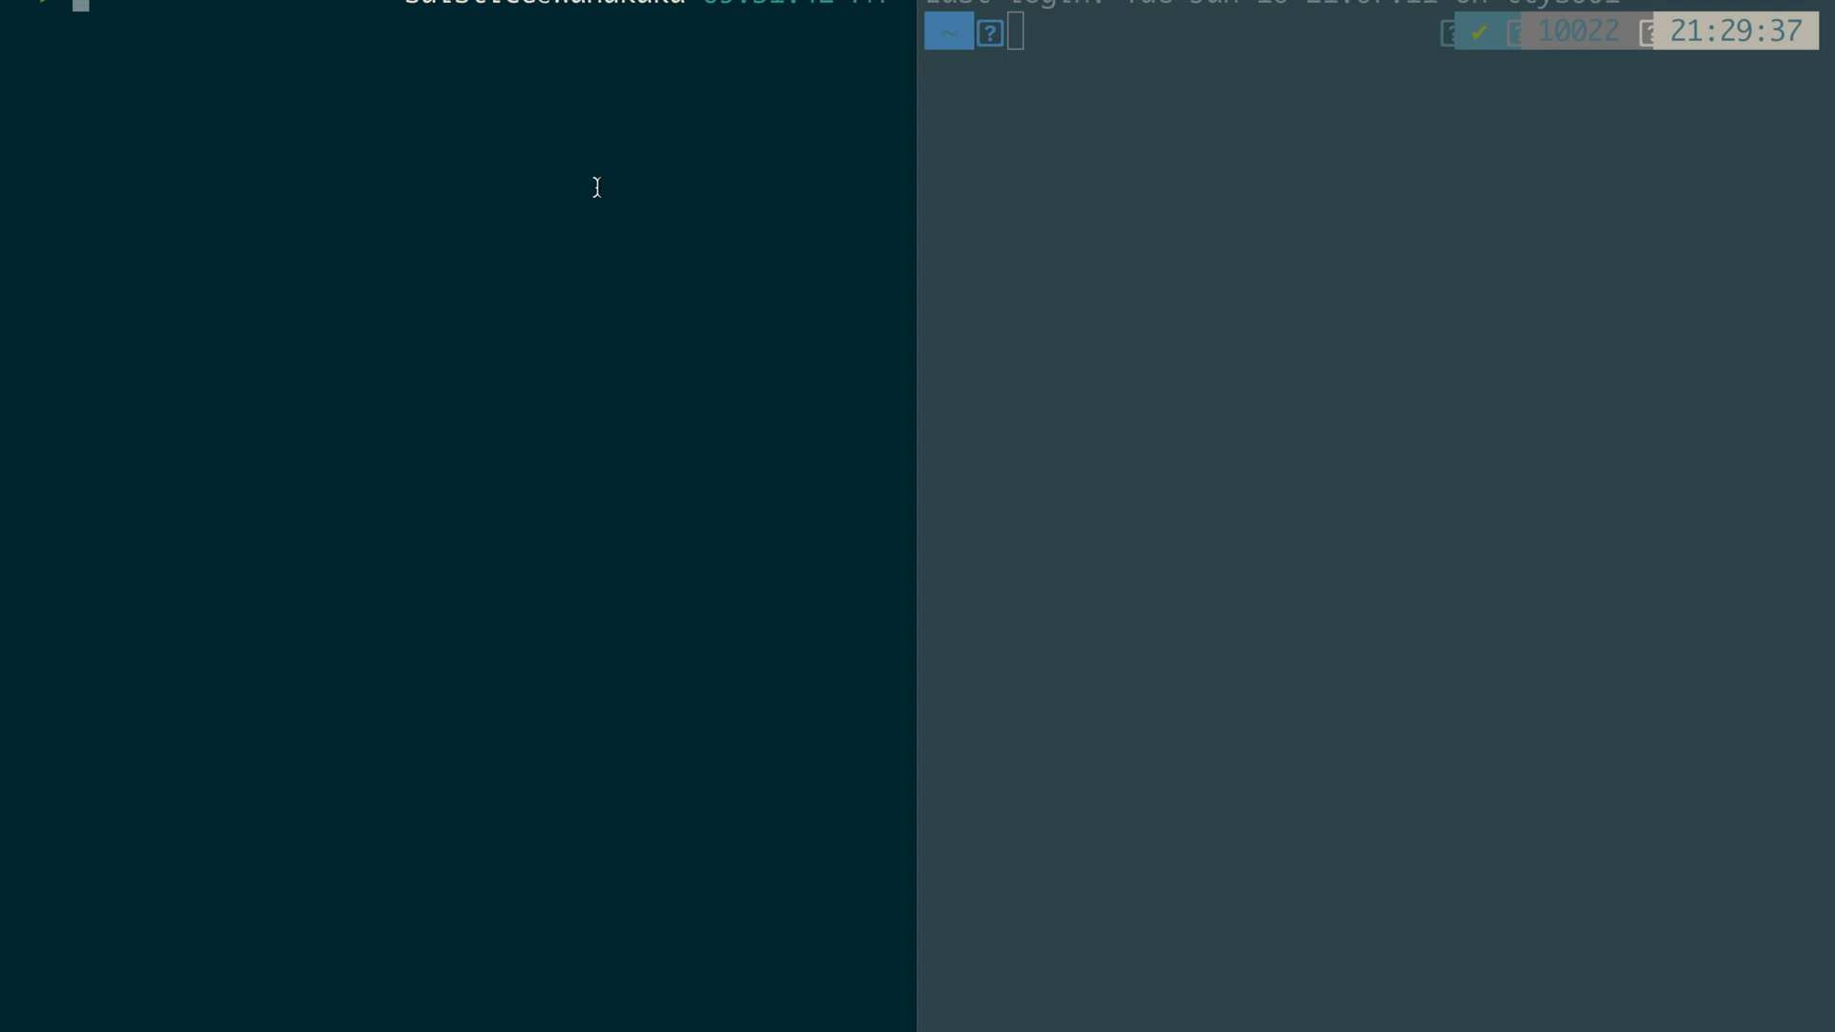
{"action": "mouse_move", "coordinate": [409, 103]}
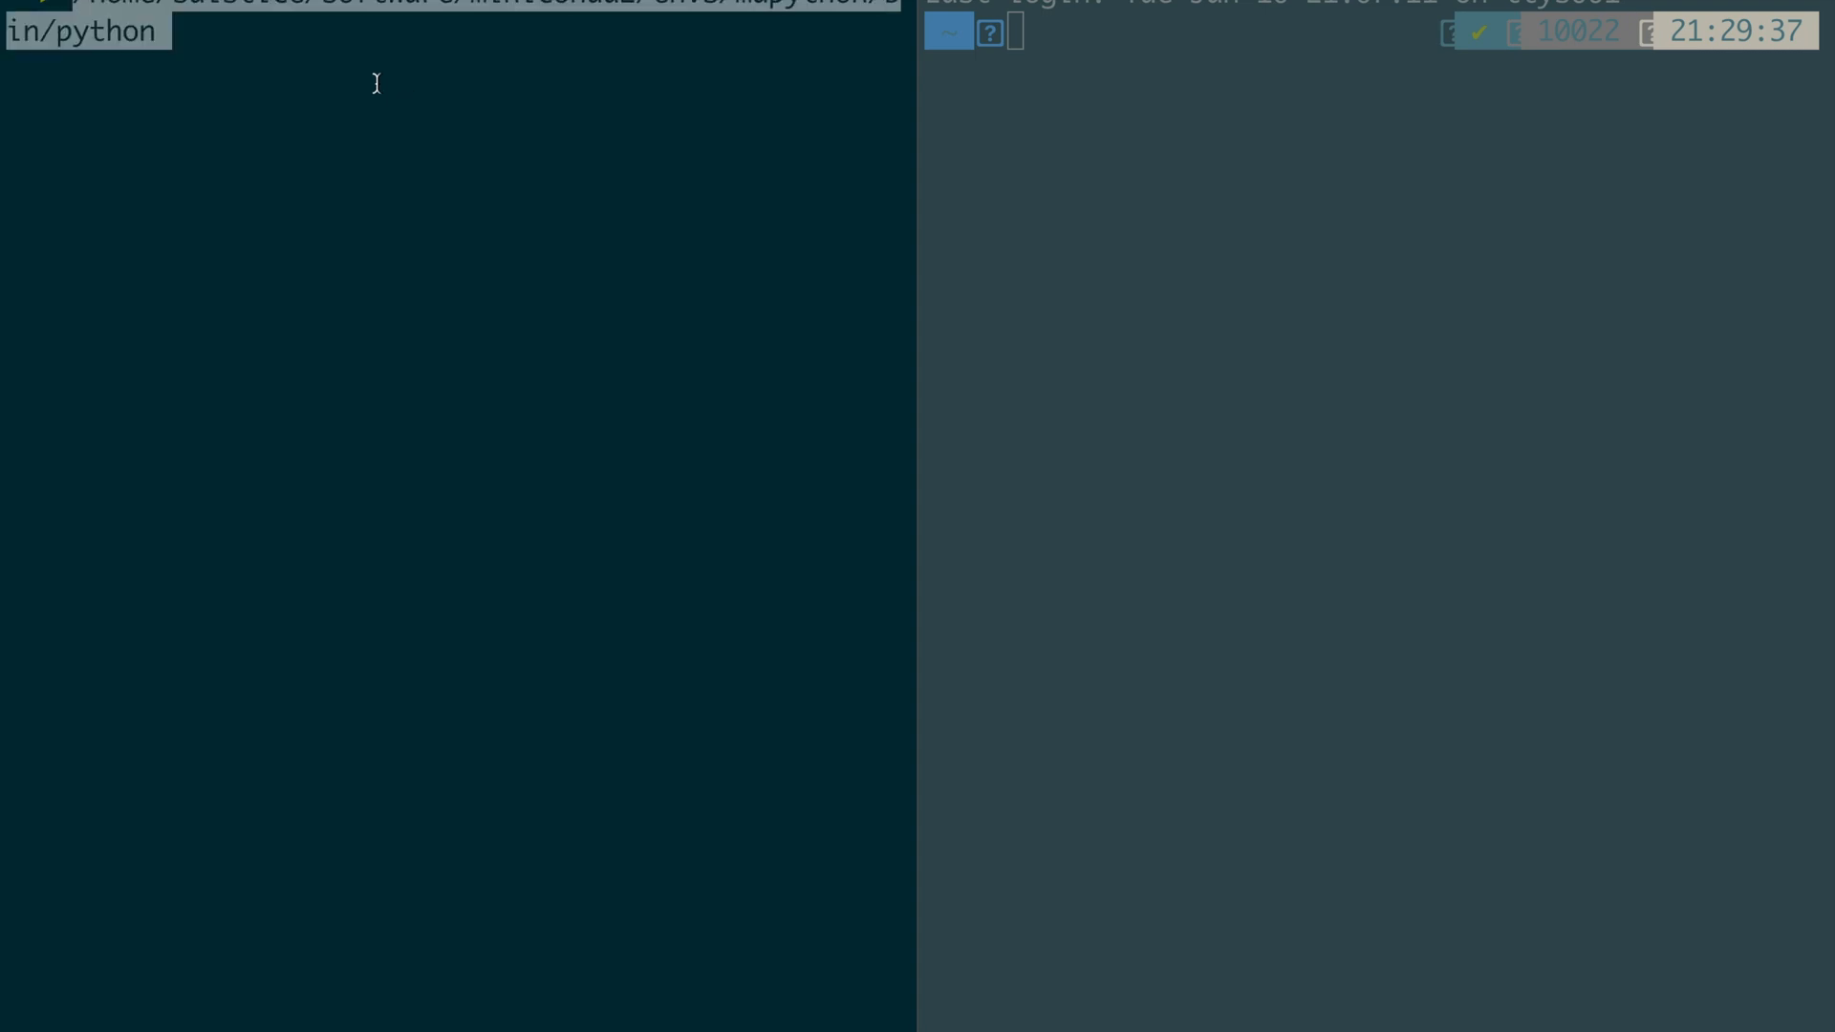
Launch a headless Jupyter Notebook server on port 8889 with an empty NotebookApp token.
{"action": "type", "text": "-m jupyter notebook --no-browser --port=8889 --NotebookApp.token=\"\""}
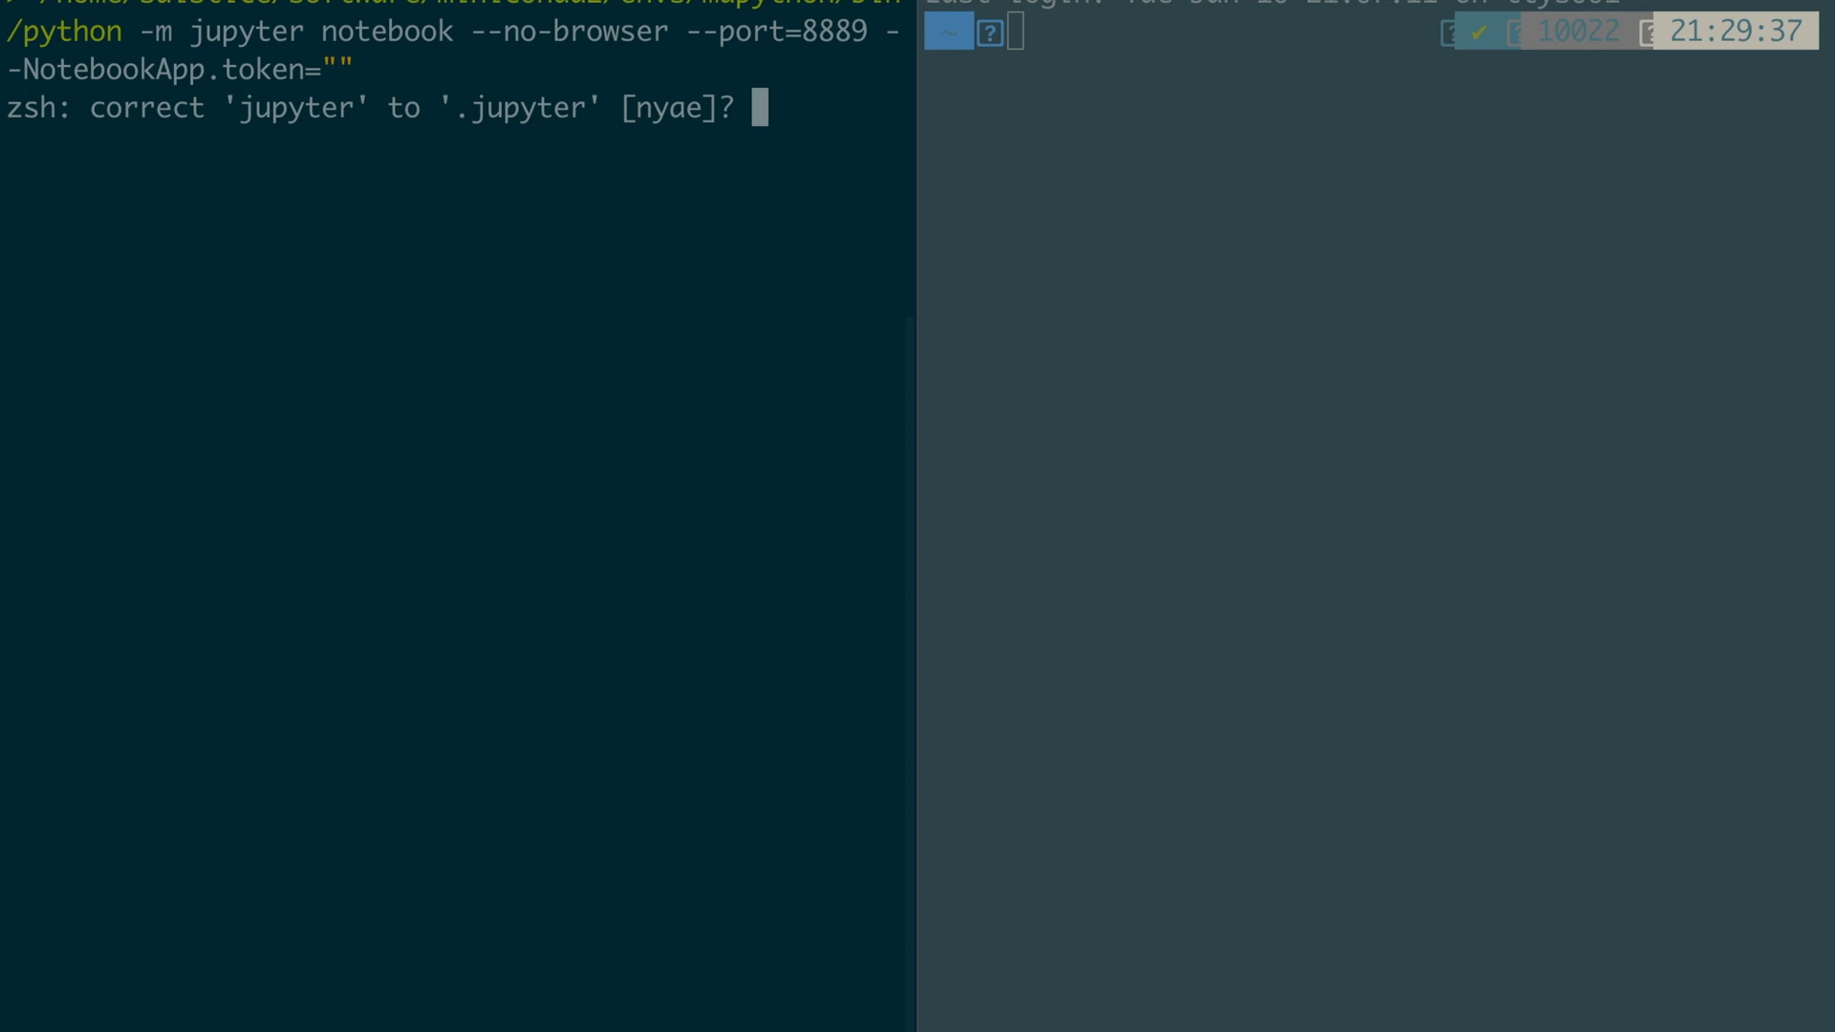
Decline zsh's spelling correction with n so the Notebook server starts at localhost:8889.
{"action": "type", "text": "n"}
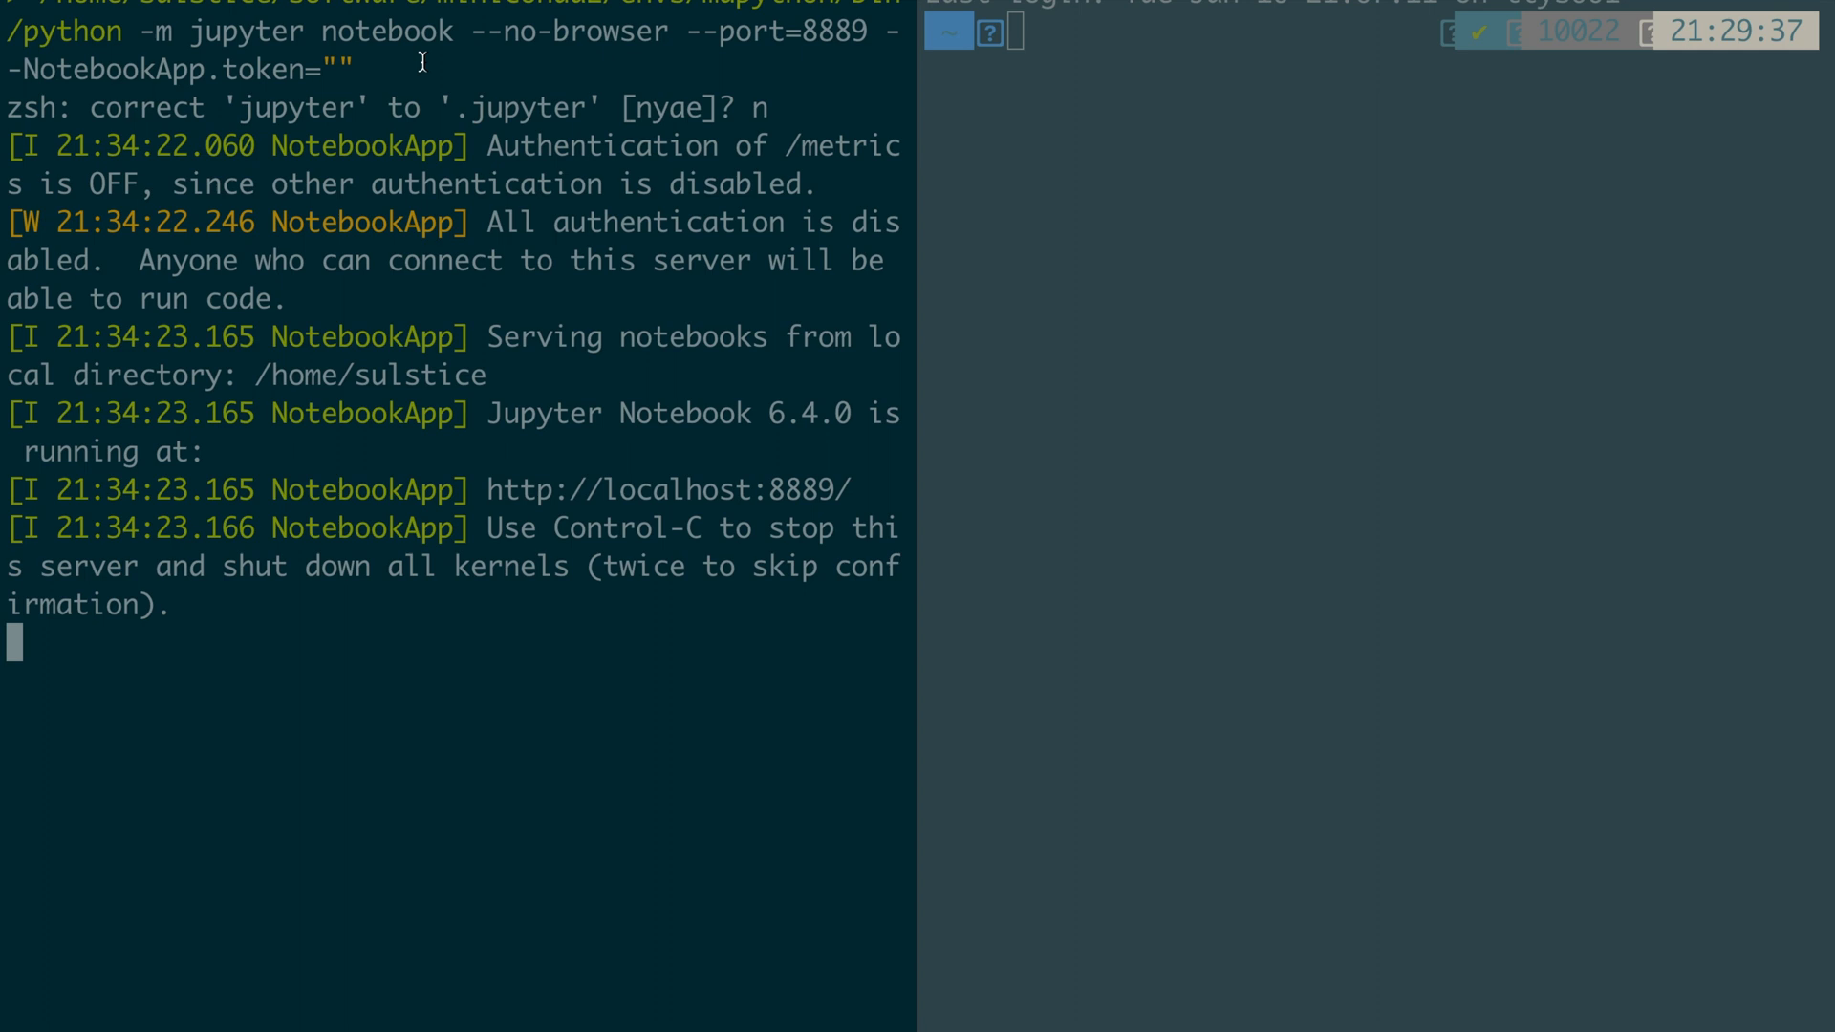
{"action": "mouse_move", "coordinate": [566, 577]}
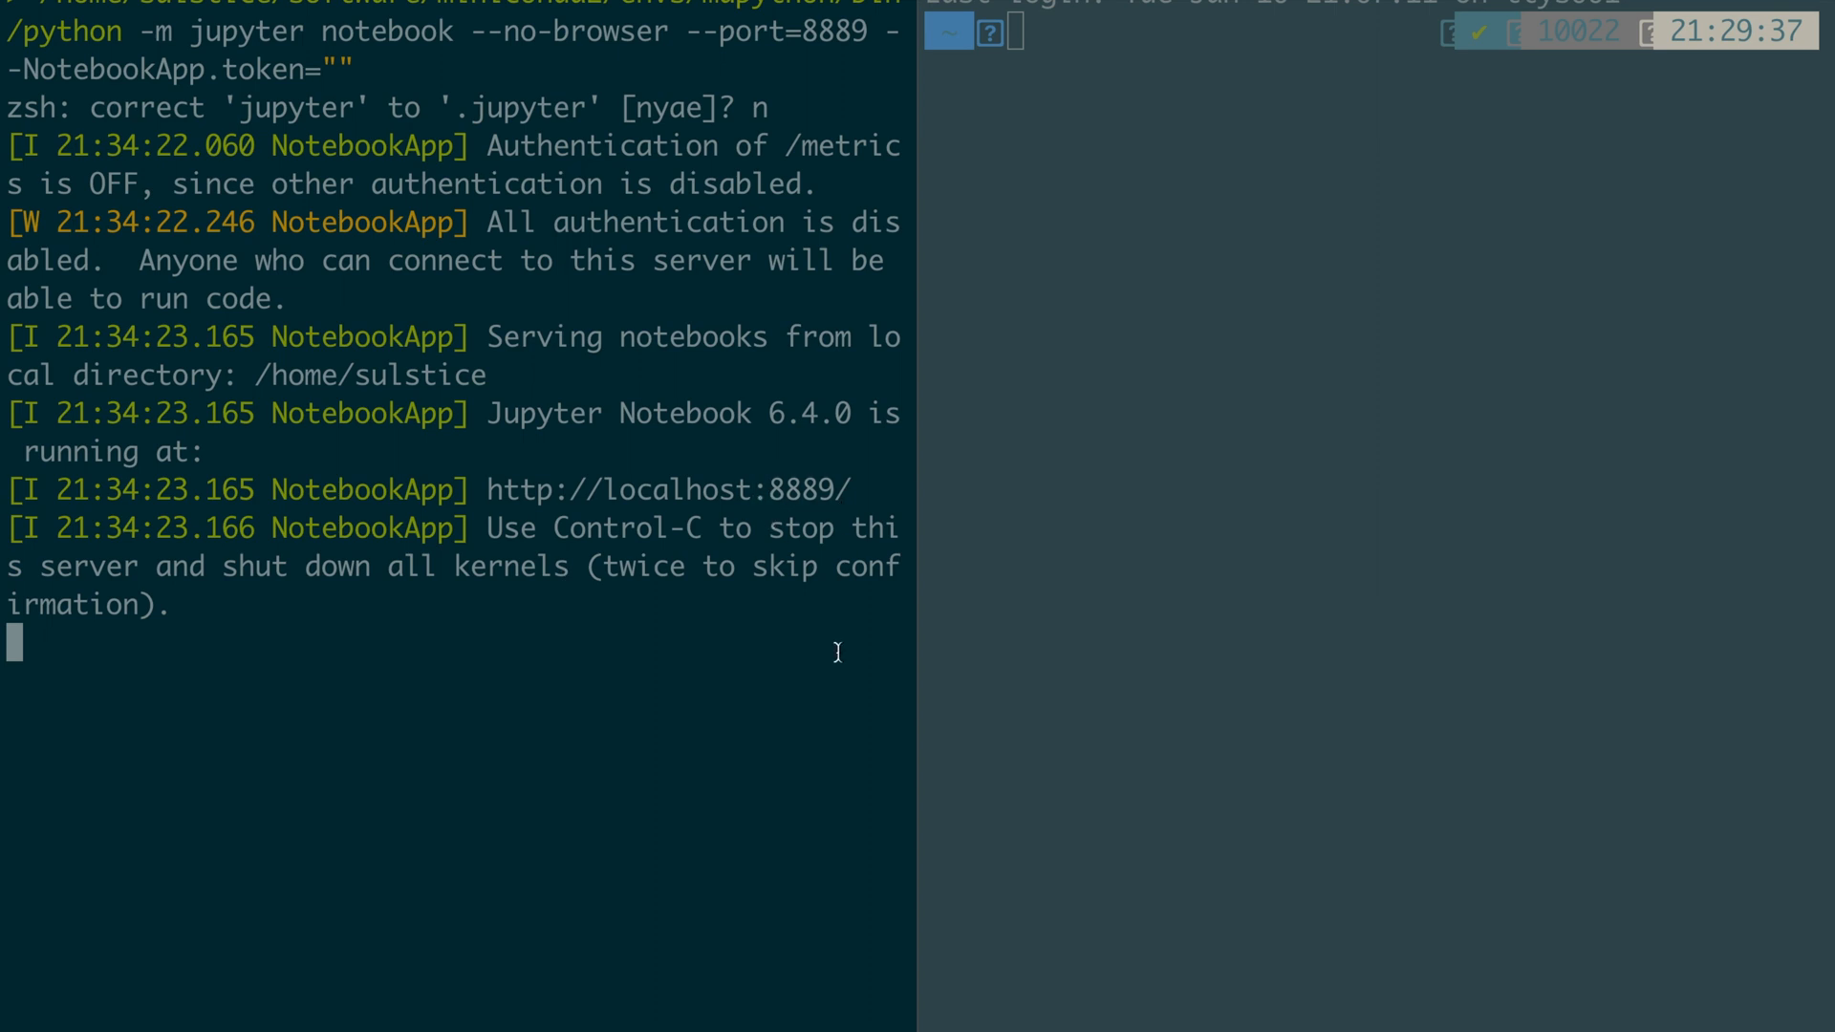
{"action": "mouse_move", "coordinate": [1107, 398]}
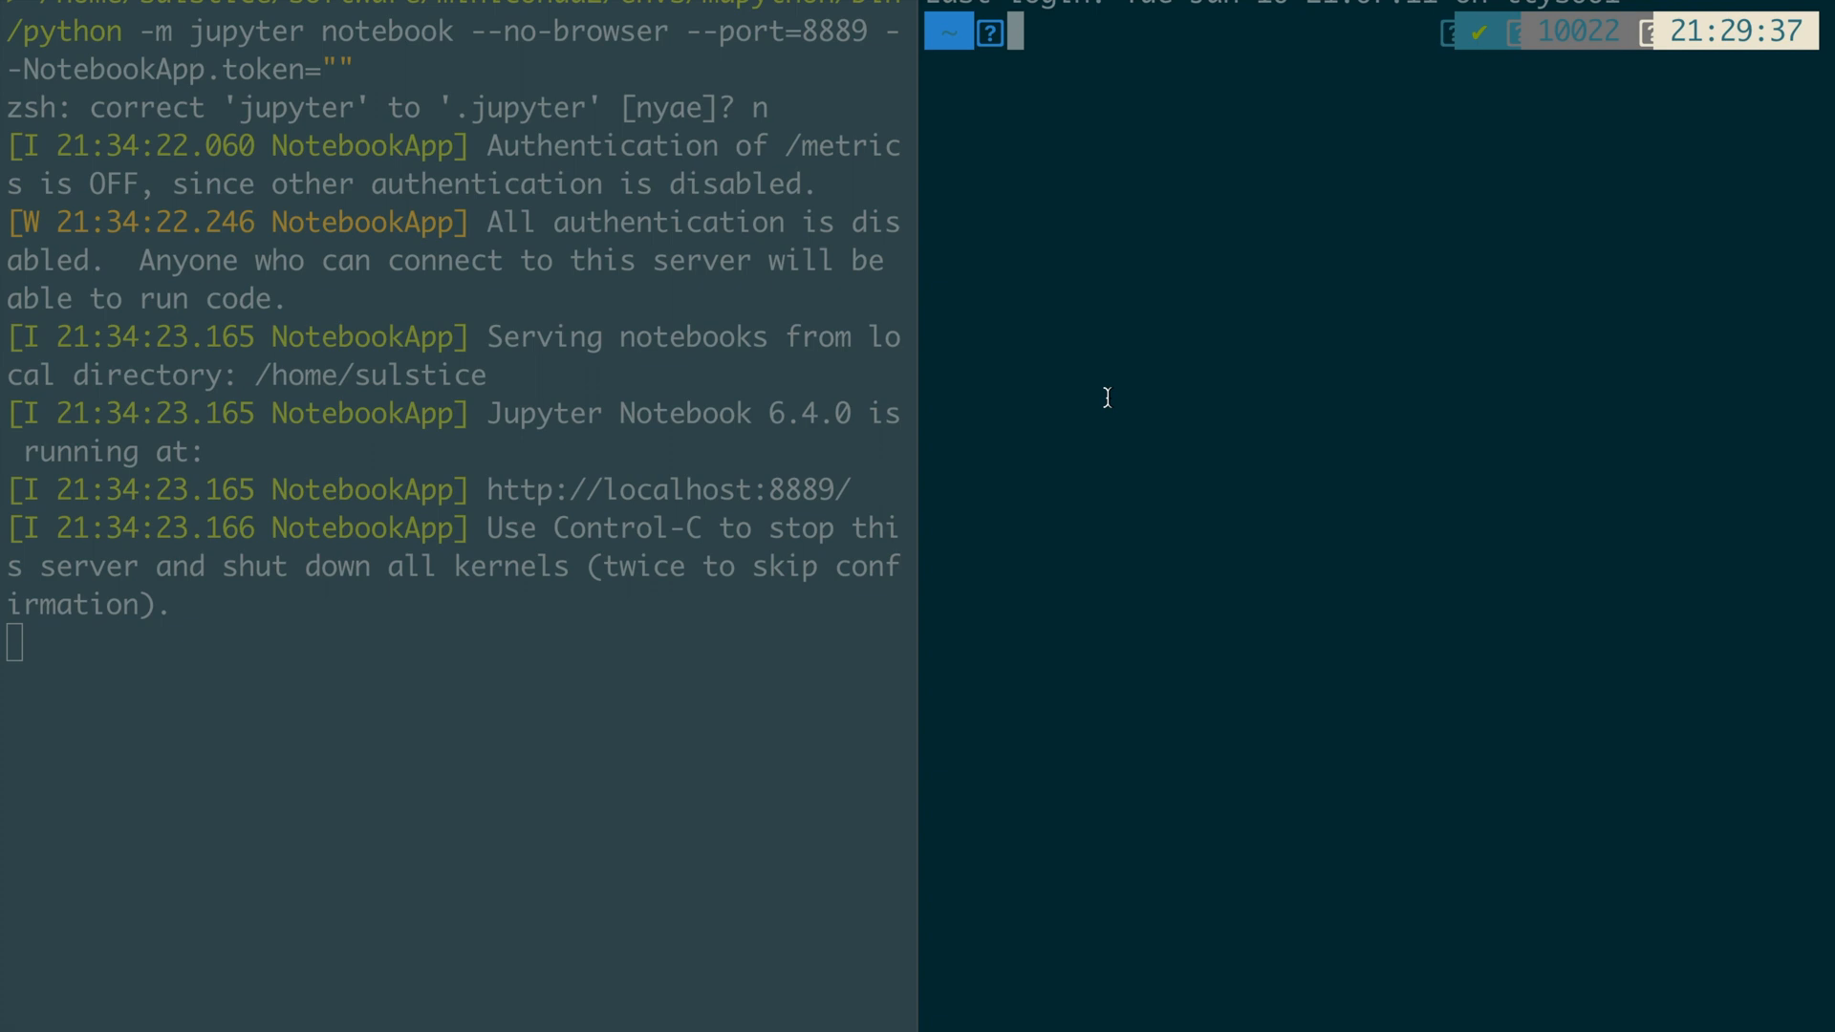
Start an SSH tunnel (ssh -N -f -L) forwarding local port 8886 to remote 8889 on wanukaka.umaryland.edu.
{"action": "type", "text": "ssh -N -f -L localhost:8886:localhost:8889 sulstice@wanukaka.umaryland.edu"}
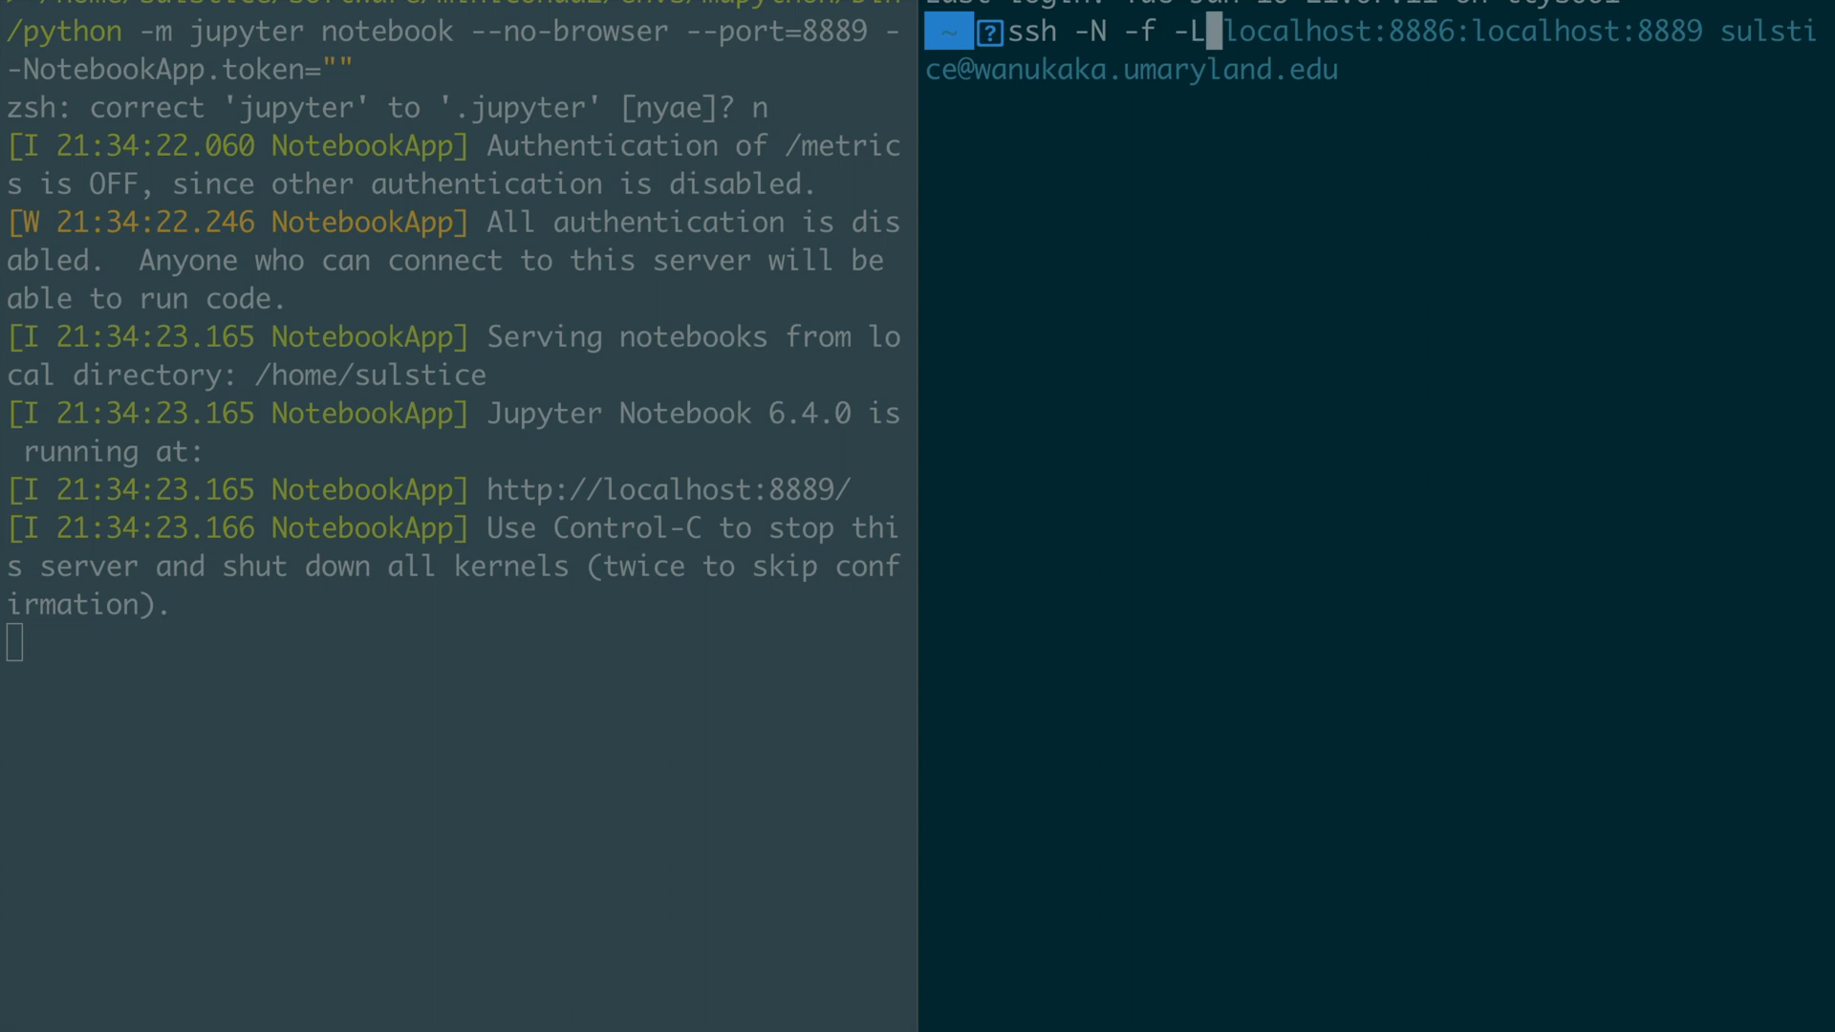
{"action": "type", "text": "lo"}
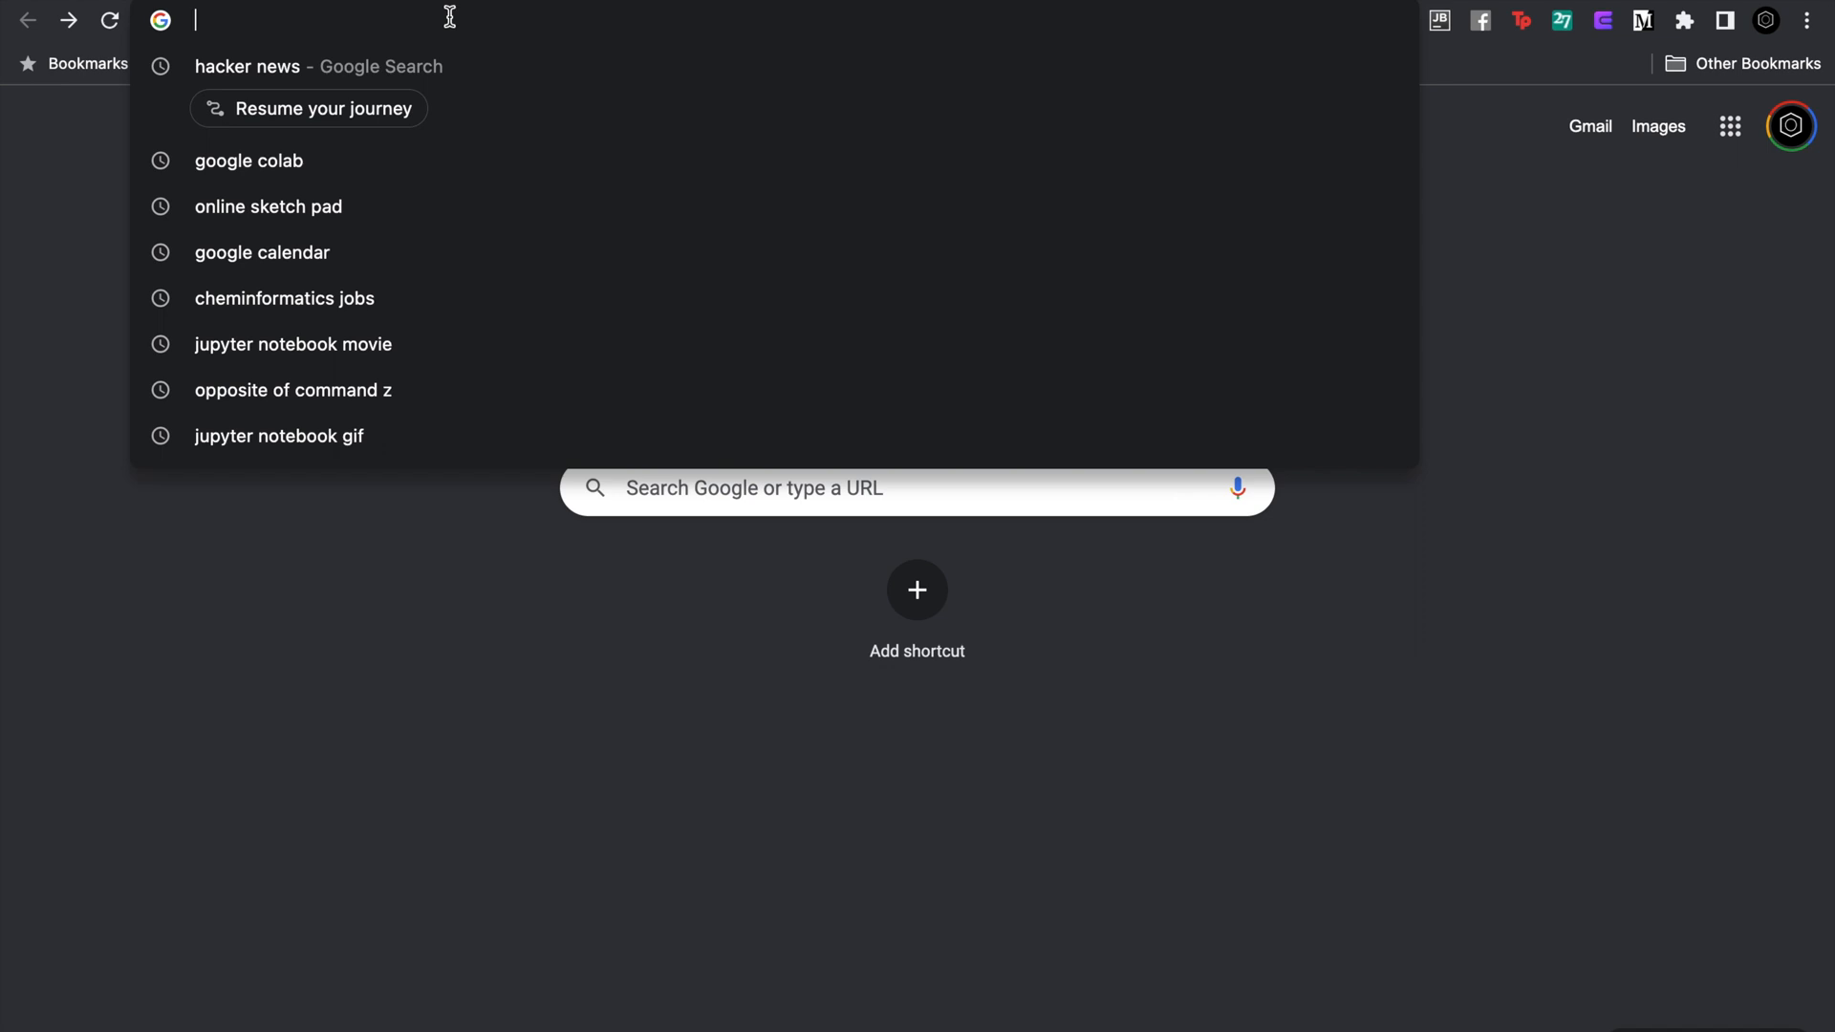
{"action": "type", "text": "localhost:8886/tree?"}
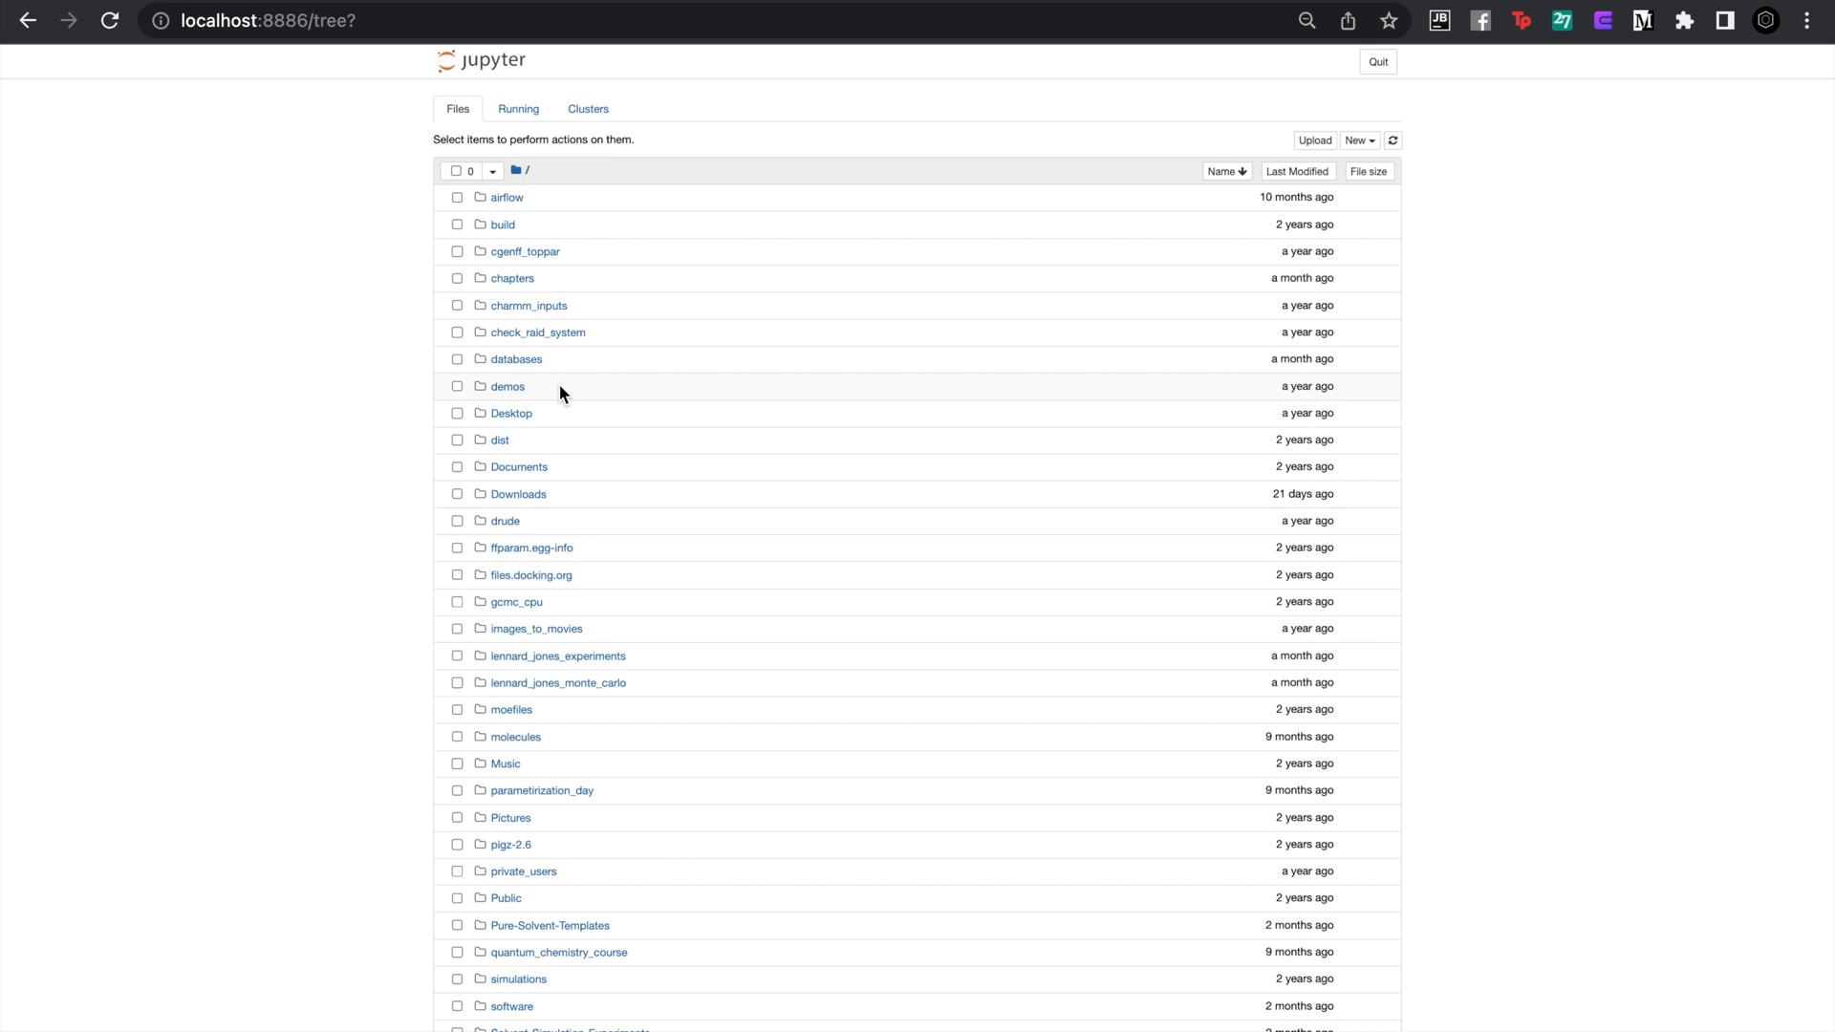
{"action": "scroll", "scroll_direction": "down", "scroll_amount": 3}
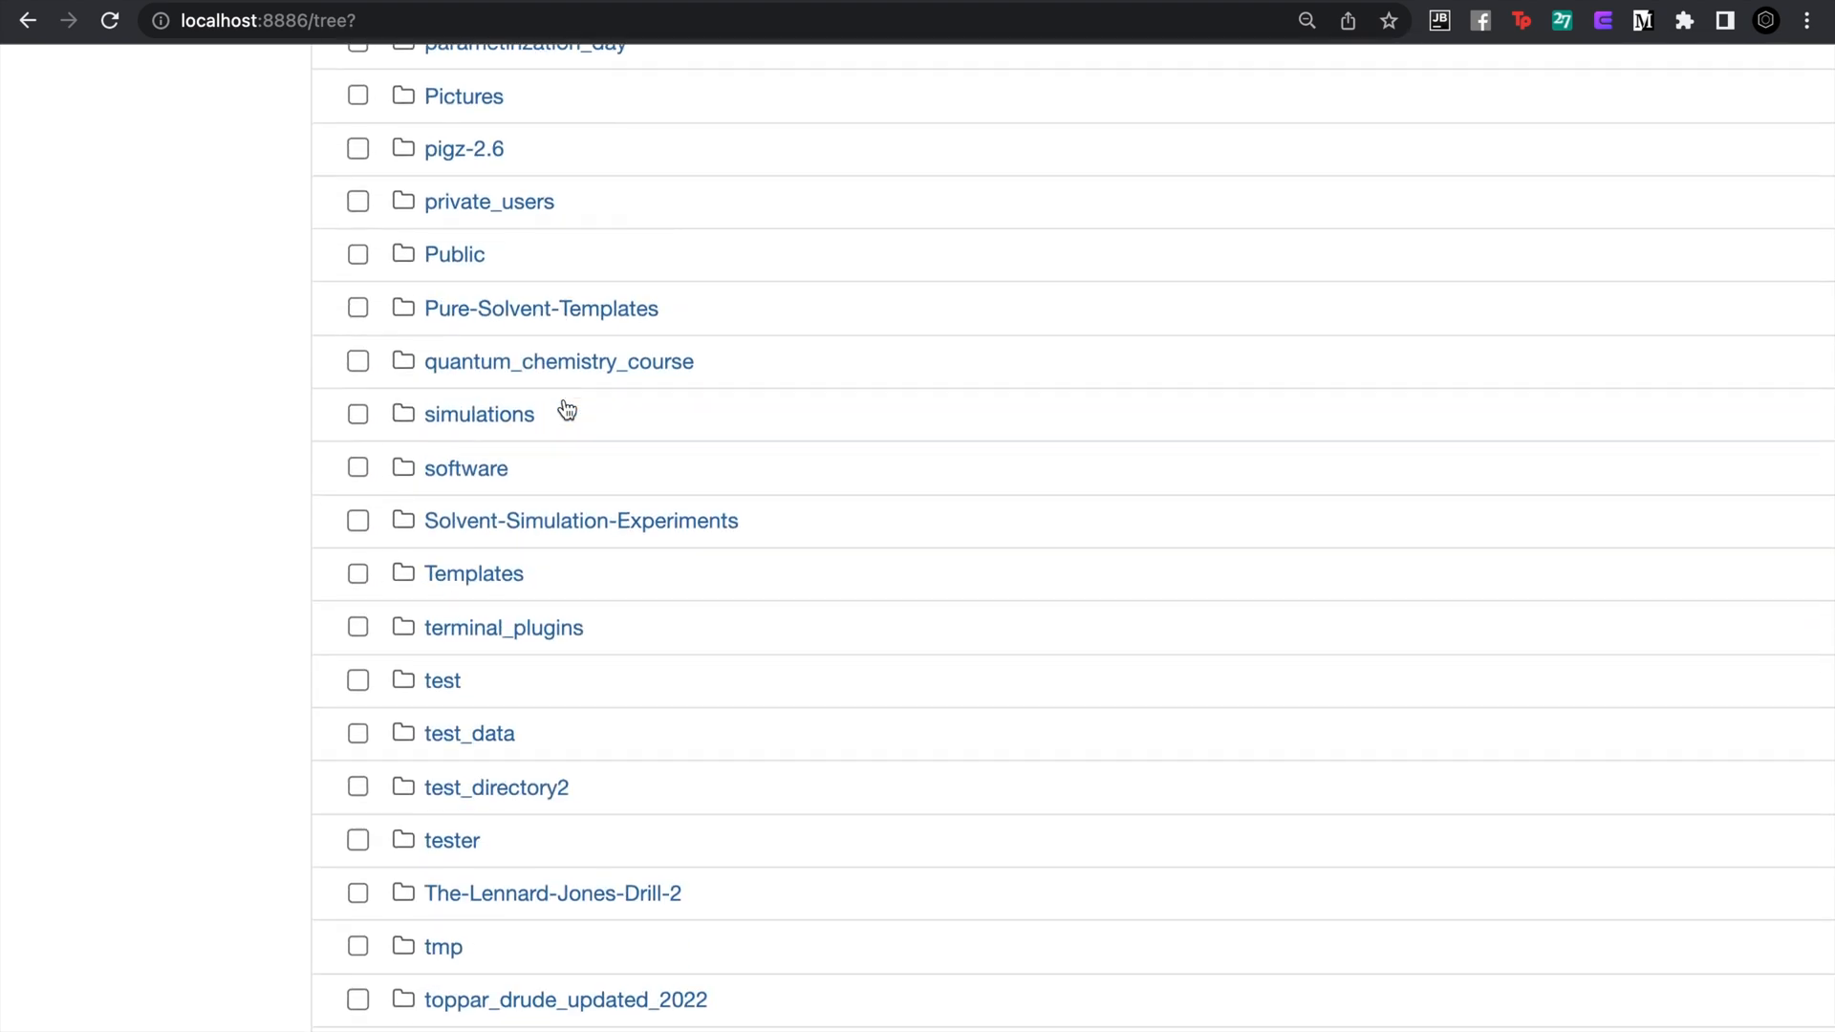
{"action": "scroll", "scroll_direction": "down", "scroll_amount": 3}
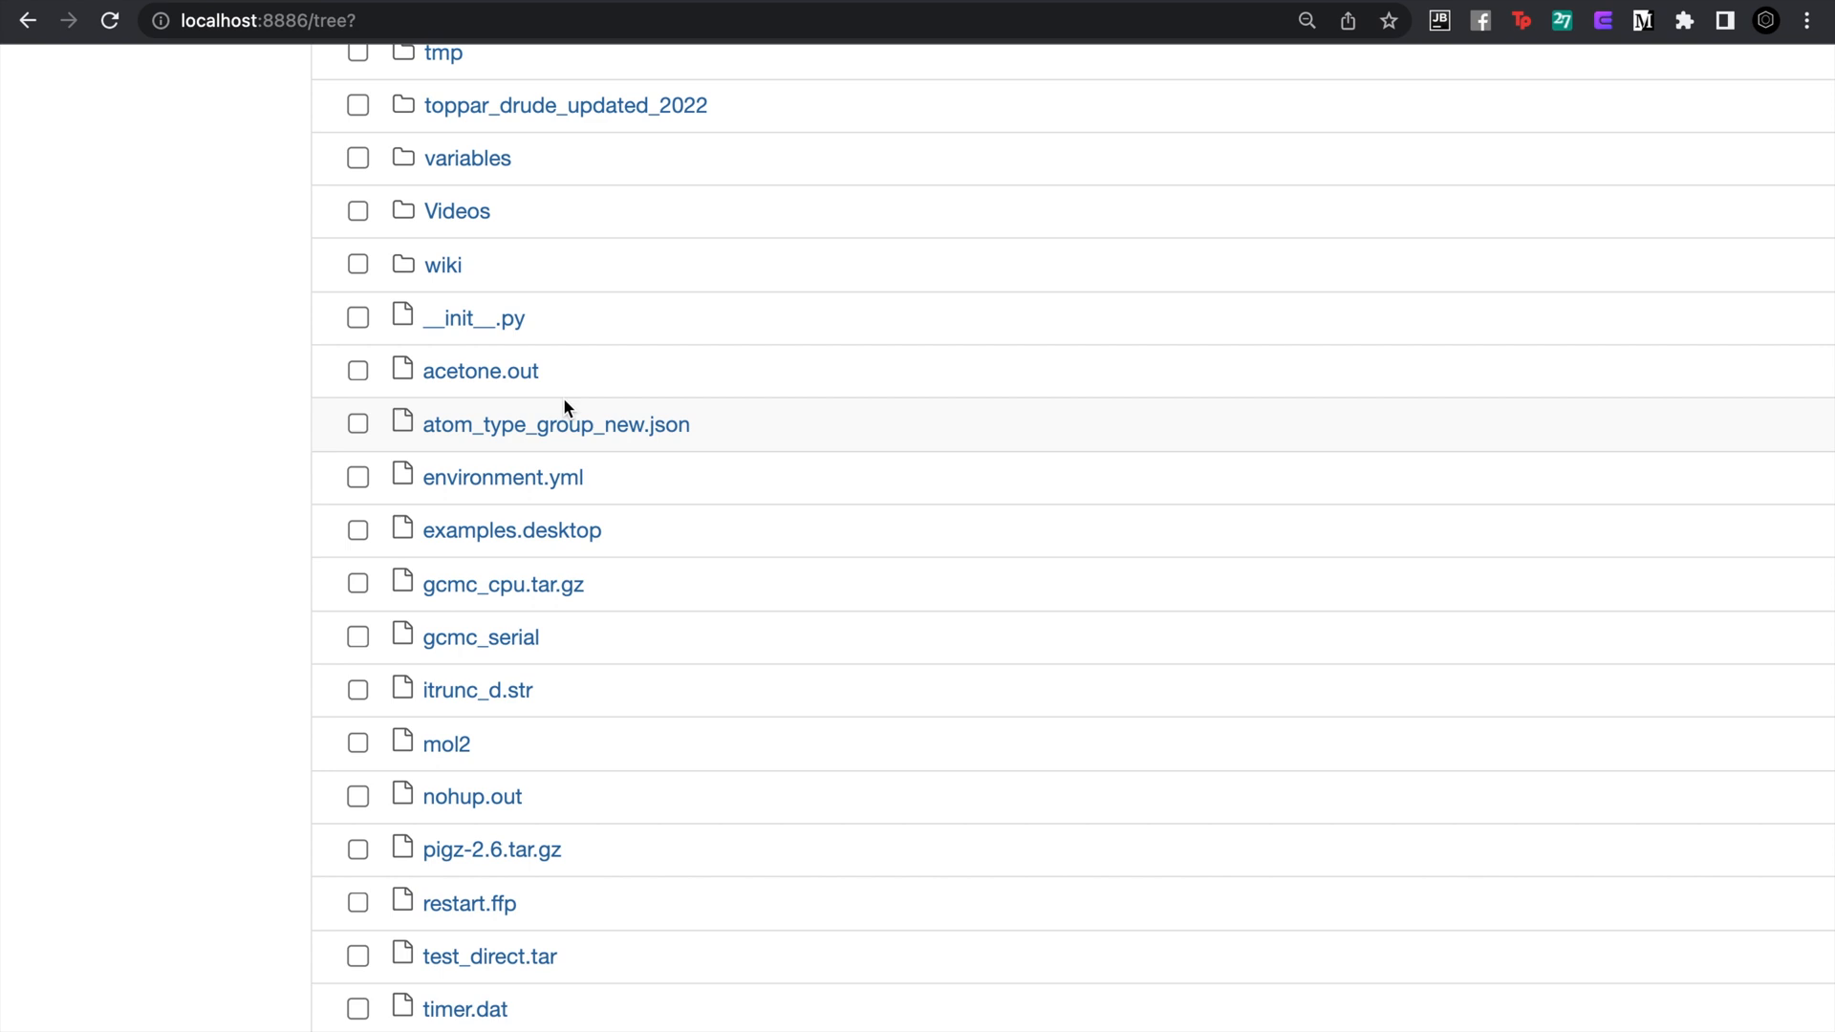
{"action": "scroll", "scroll_direction": "up", "scroll_amount": 3}
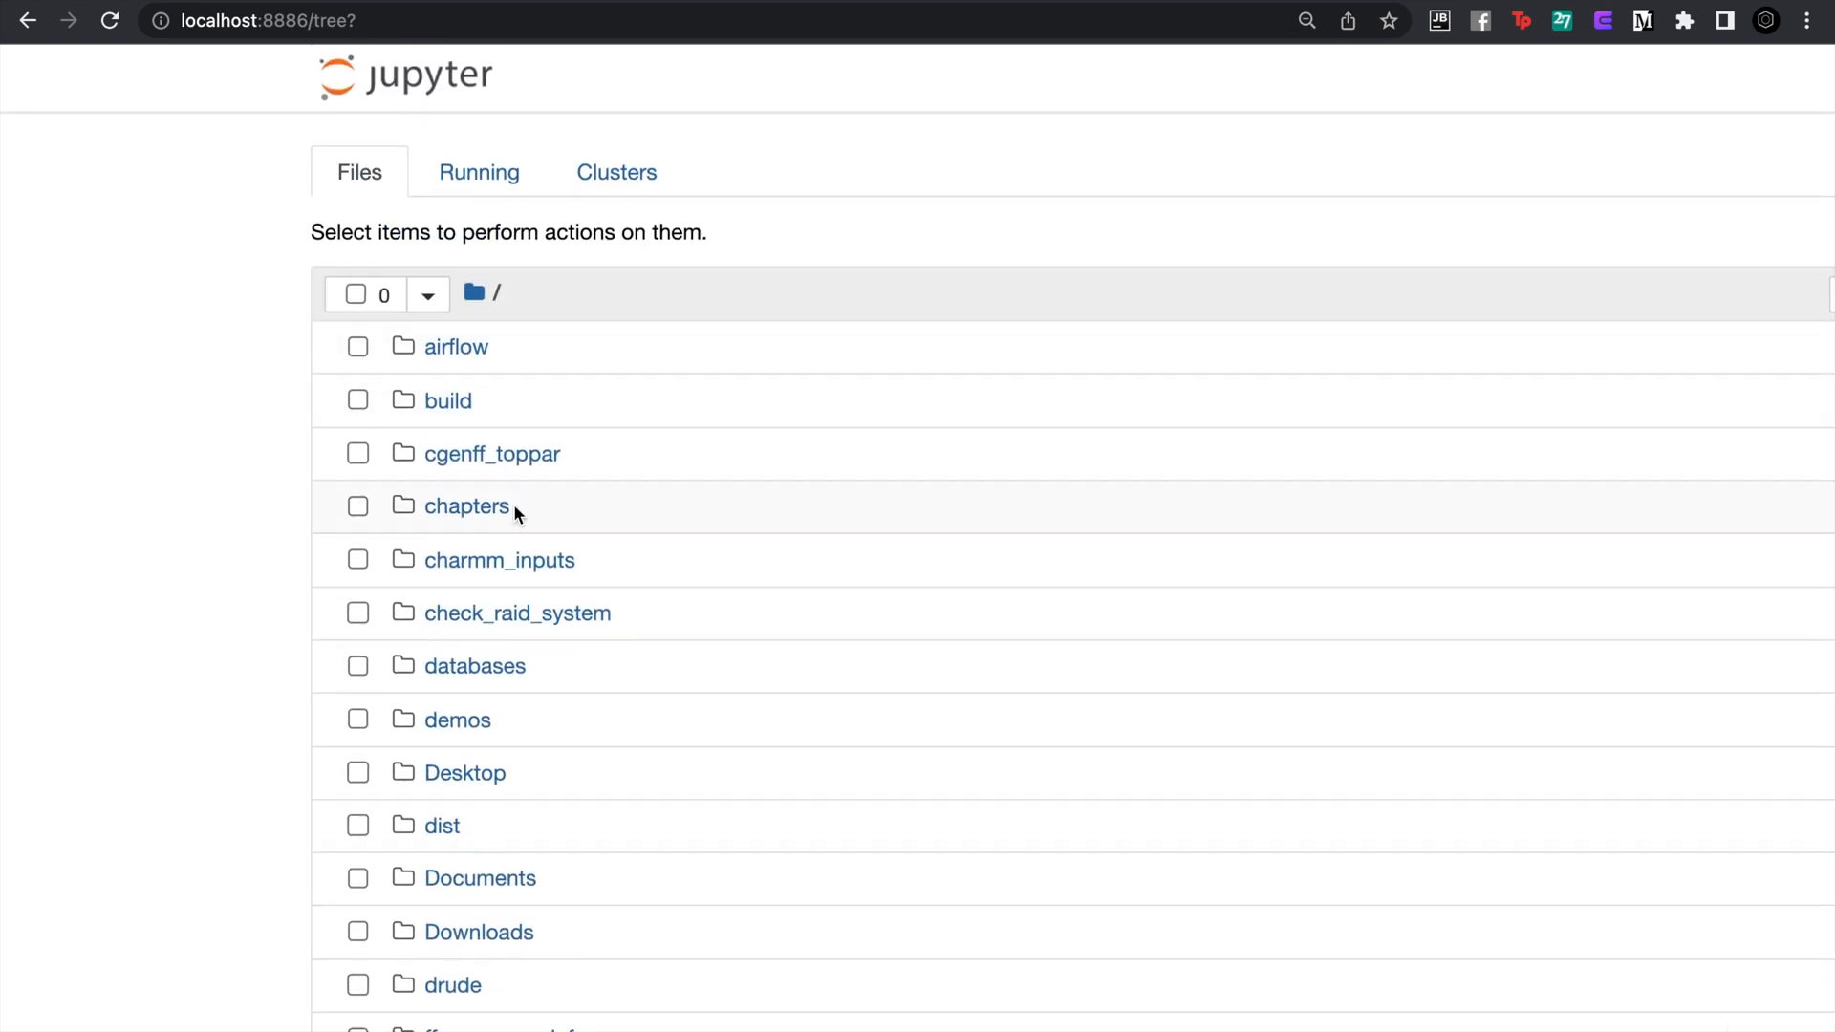
{"action": "left_click", "coordinate": [467, 504]}
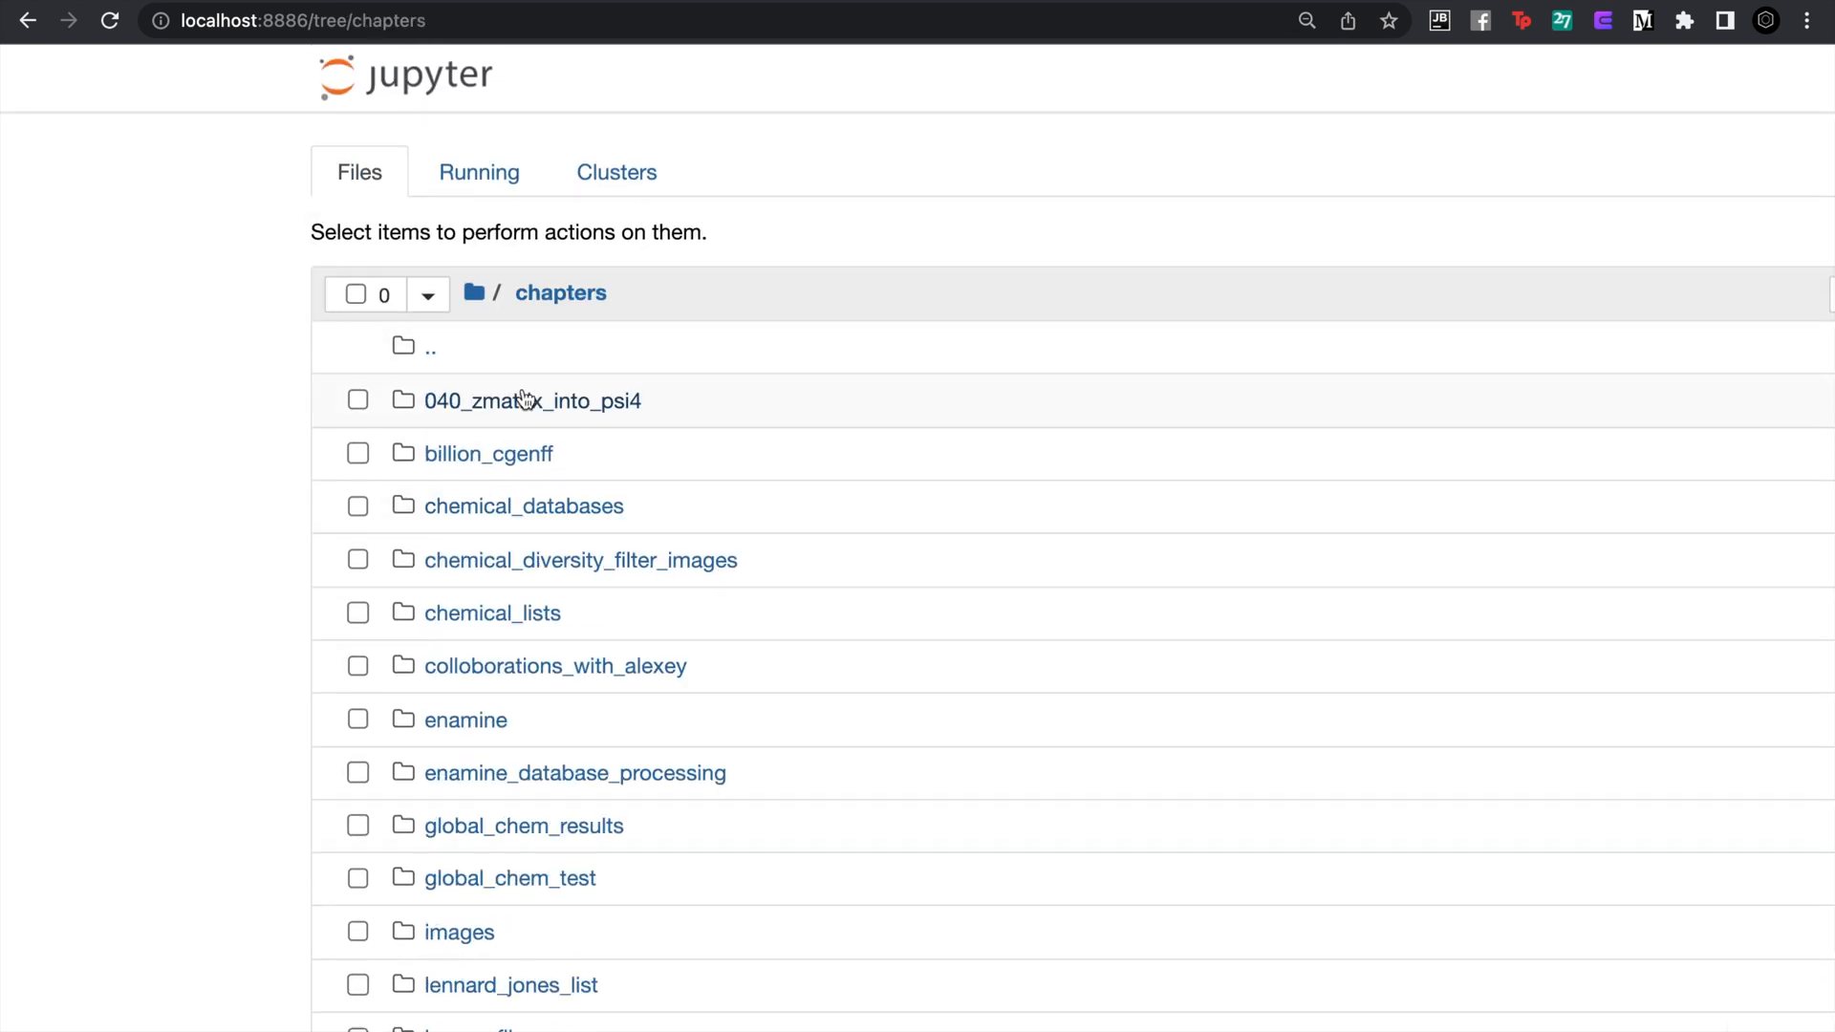
{"action": "scroll", "scroll_direction": "down", "scroll_amount": 3}
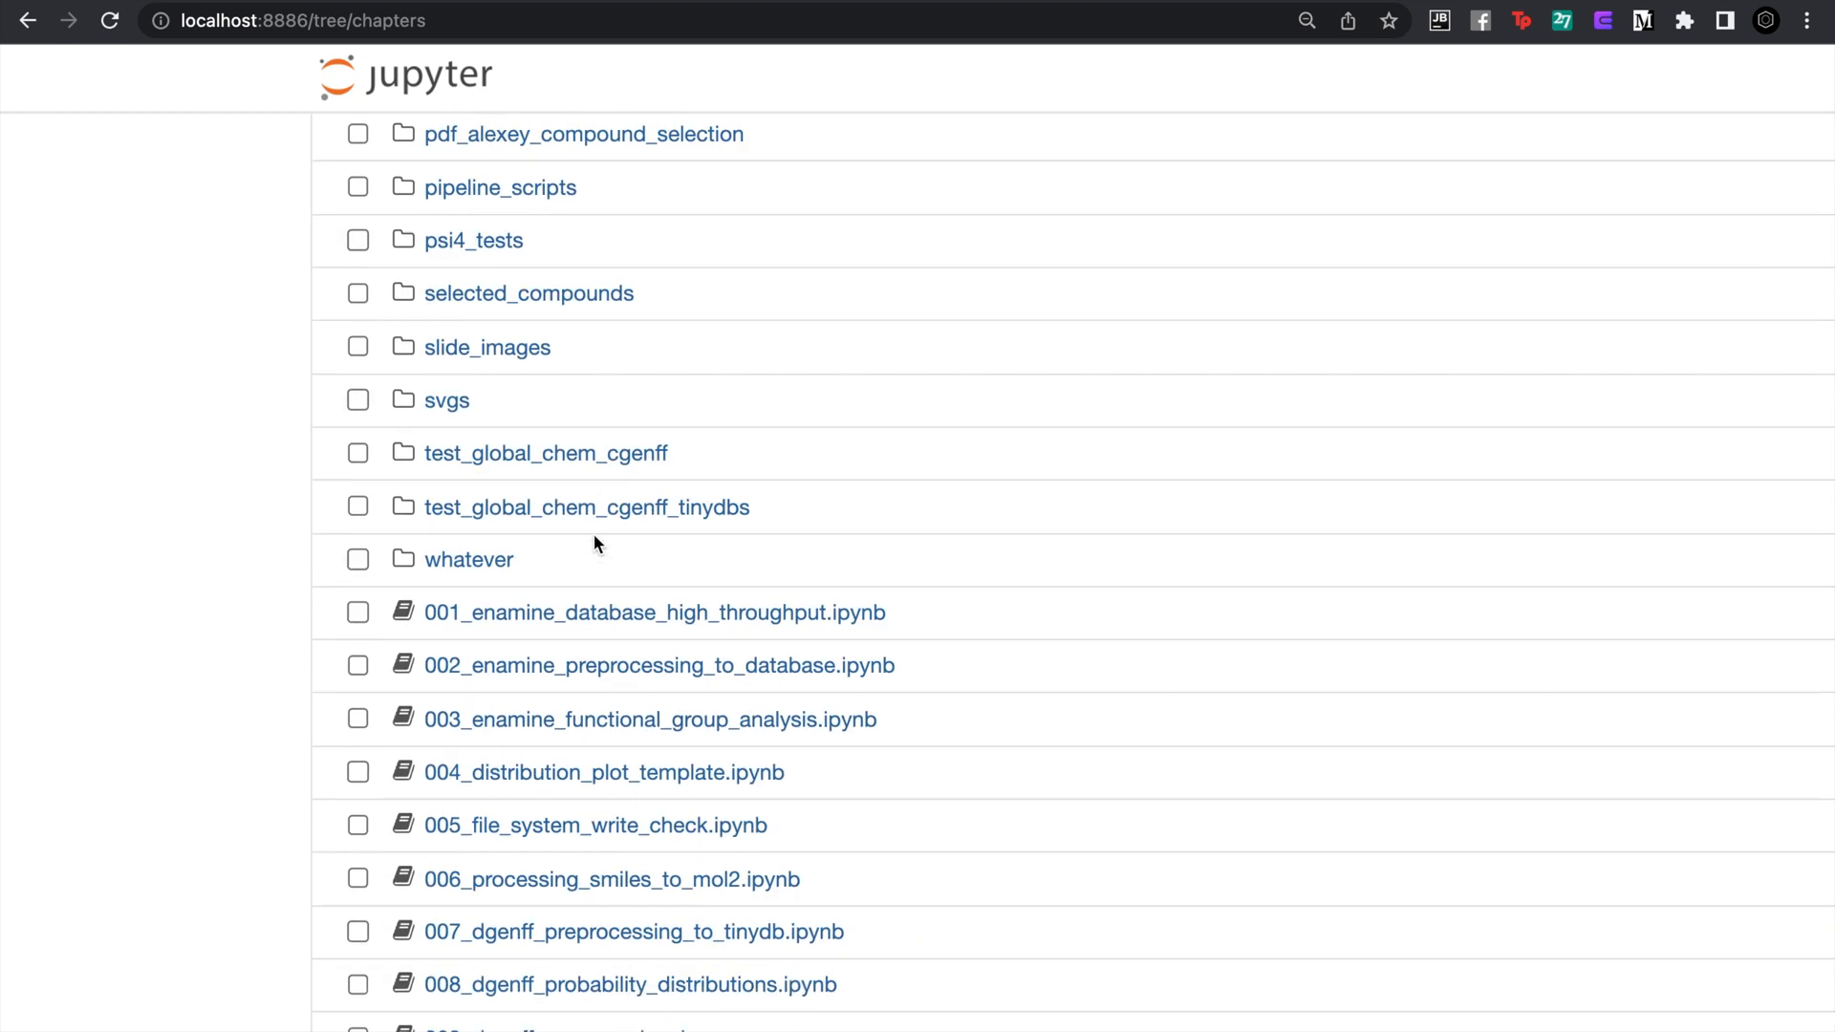
{"action": "scroll", "scroll_direction": "down", "scroll_amount": 3}
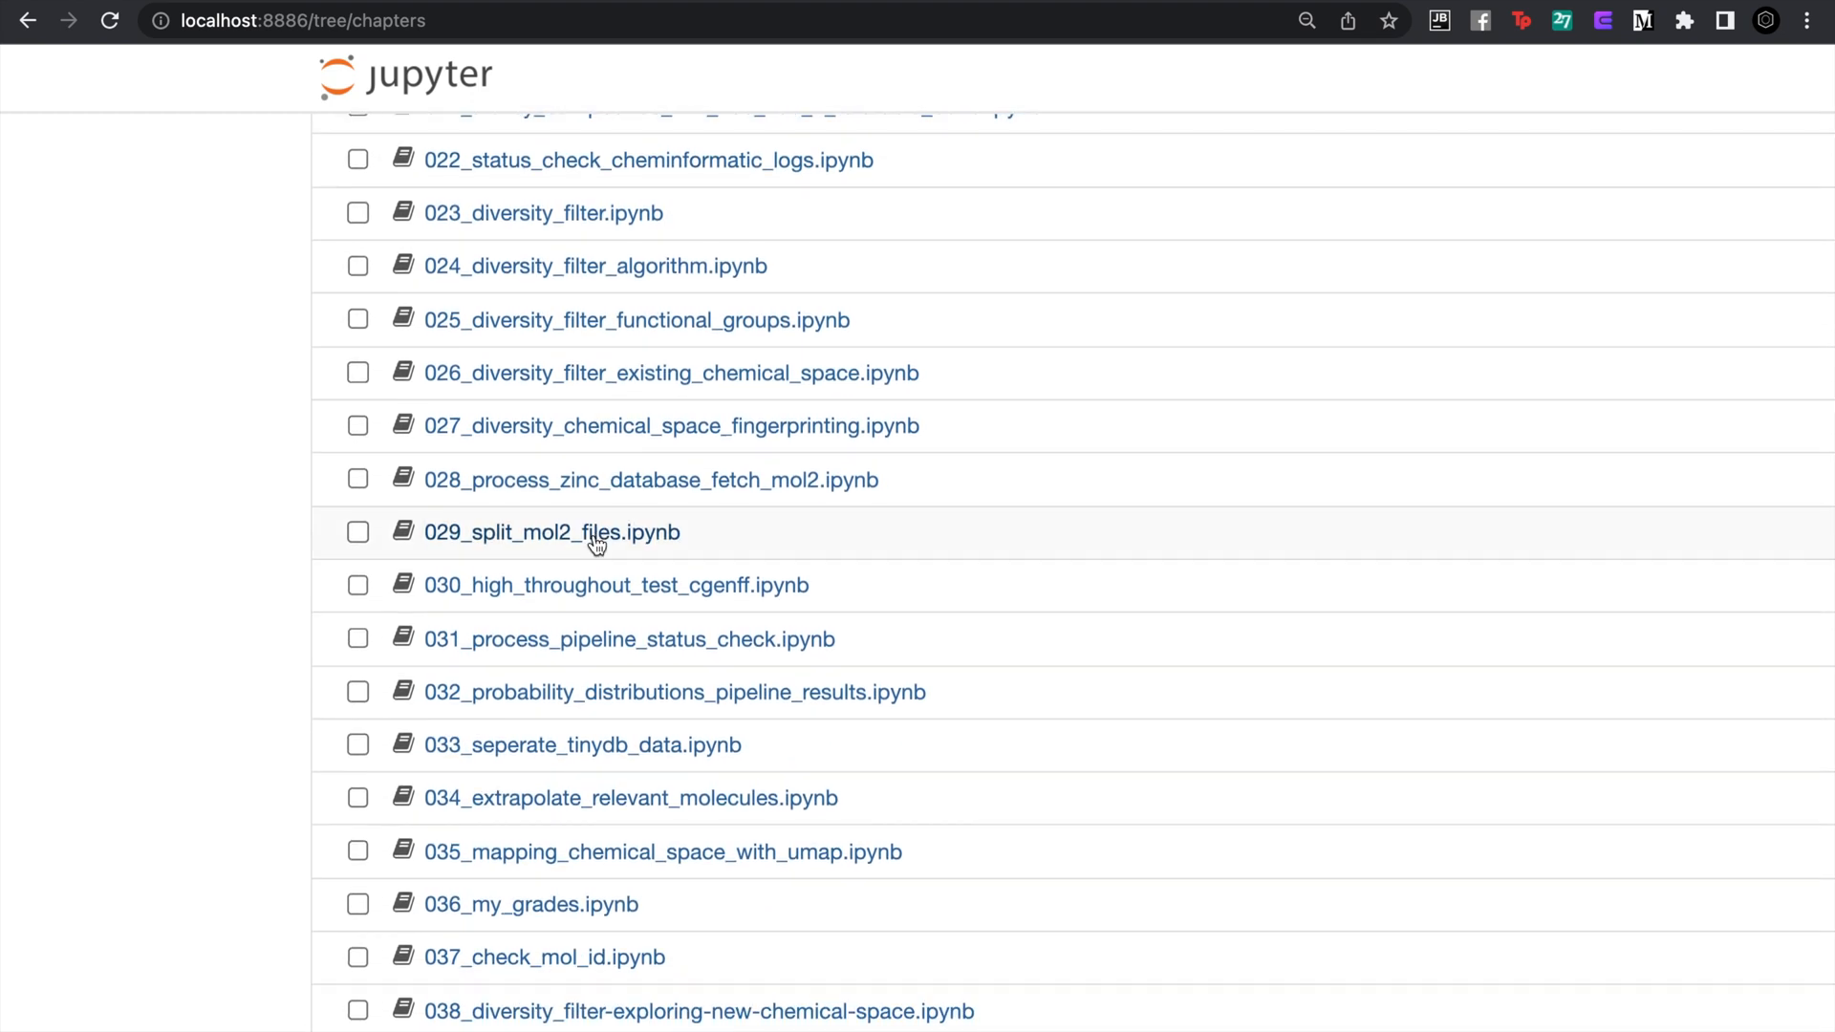
{"action": "scroll", "scroll_direction": "down", "scroll_amount": 3}
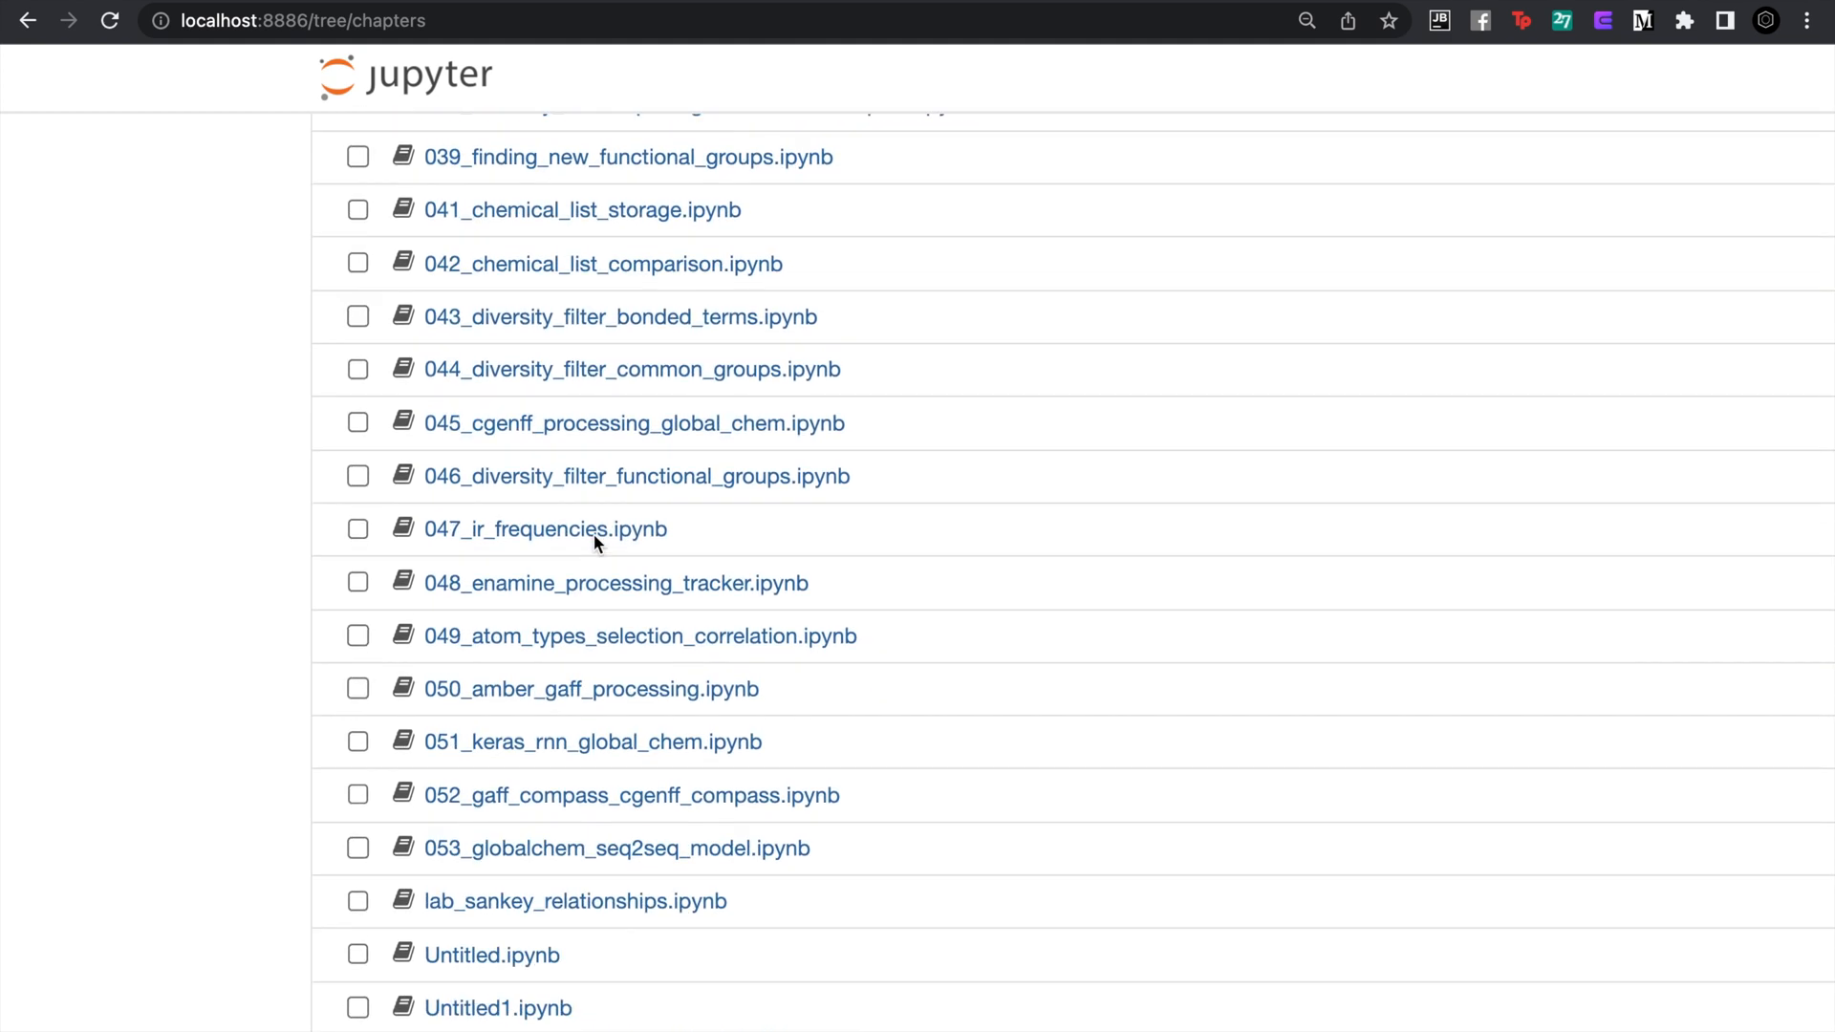
{"action": "scroll", "scroll_direction": "down", "scroll_amount": 3}
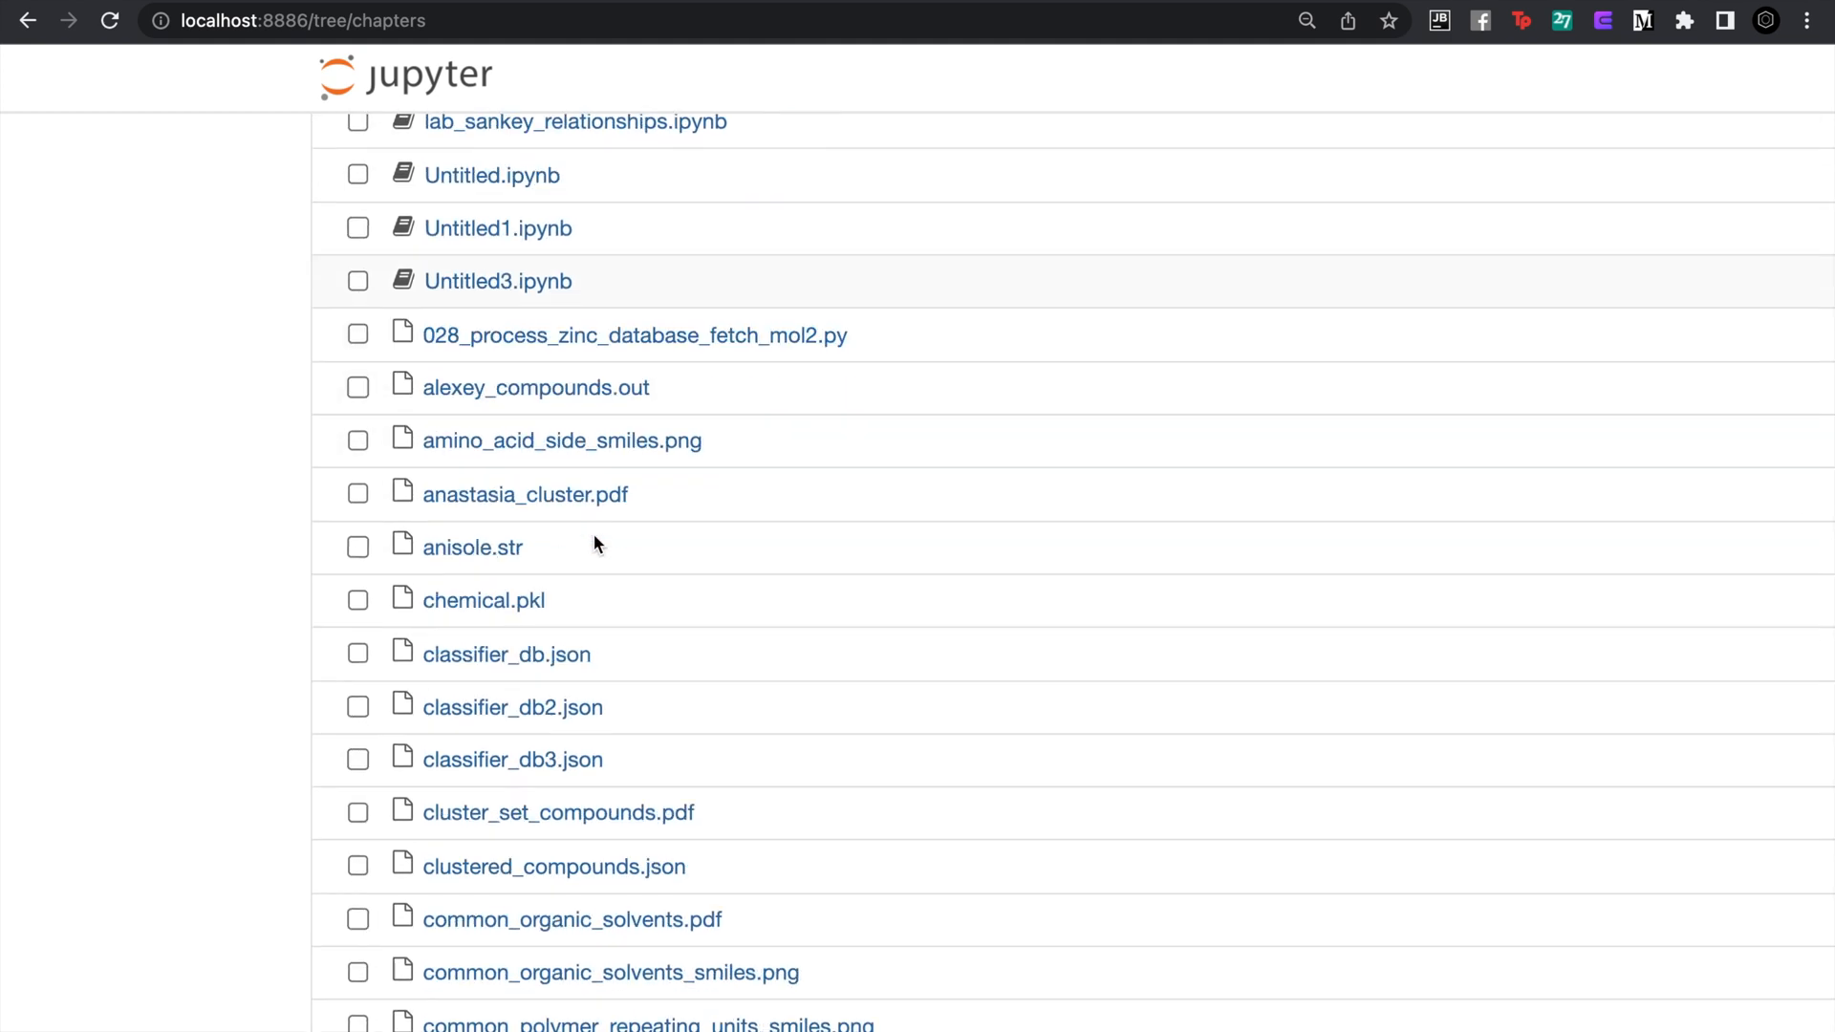
{"action": "scroll", "scroll_direction": "down", "scroll_amount": 3}
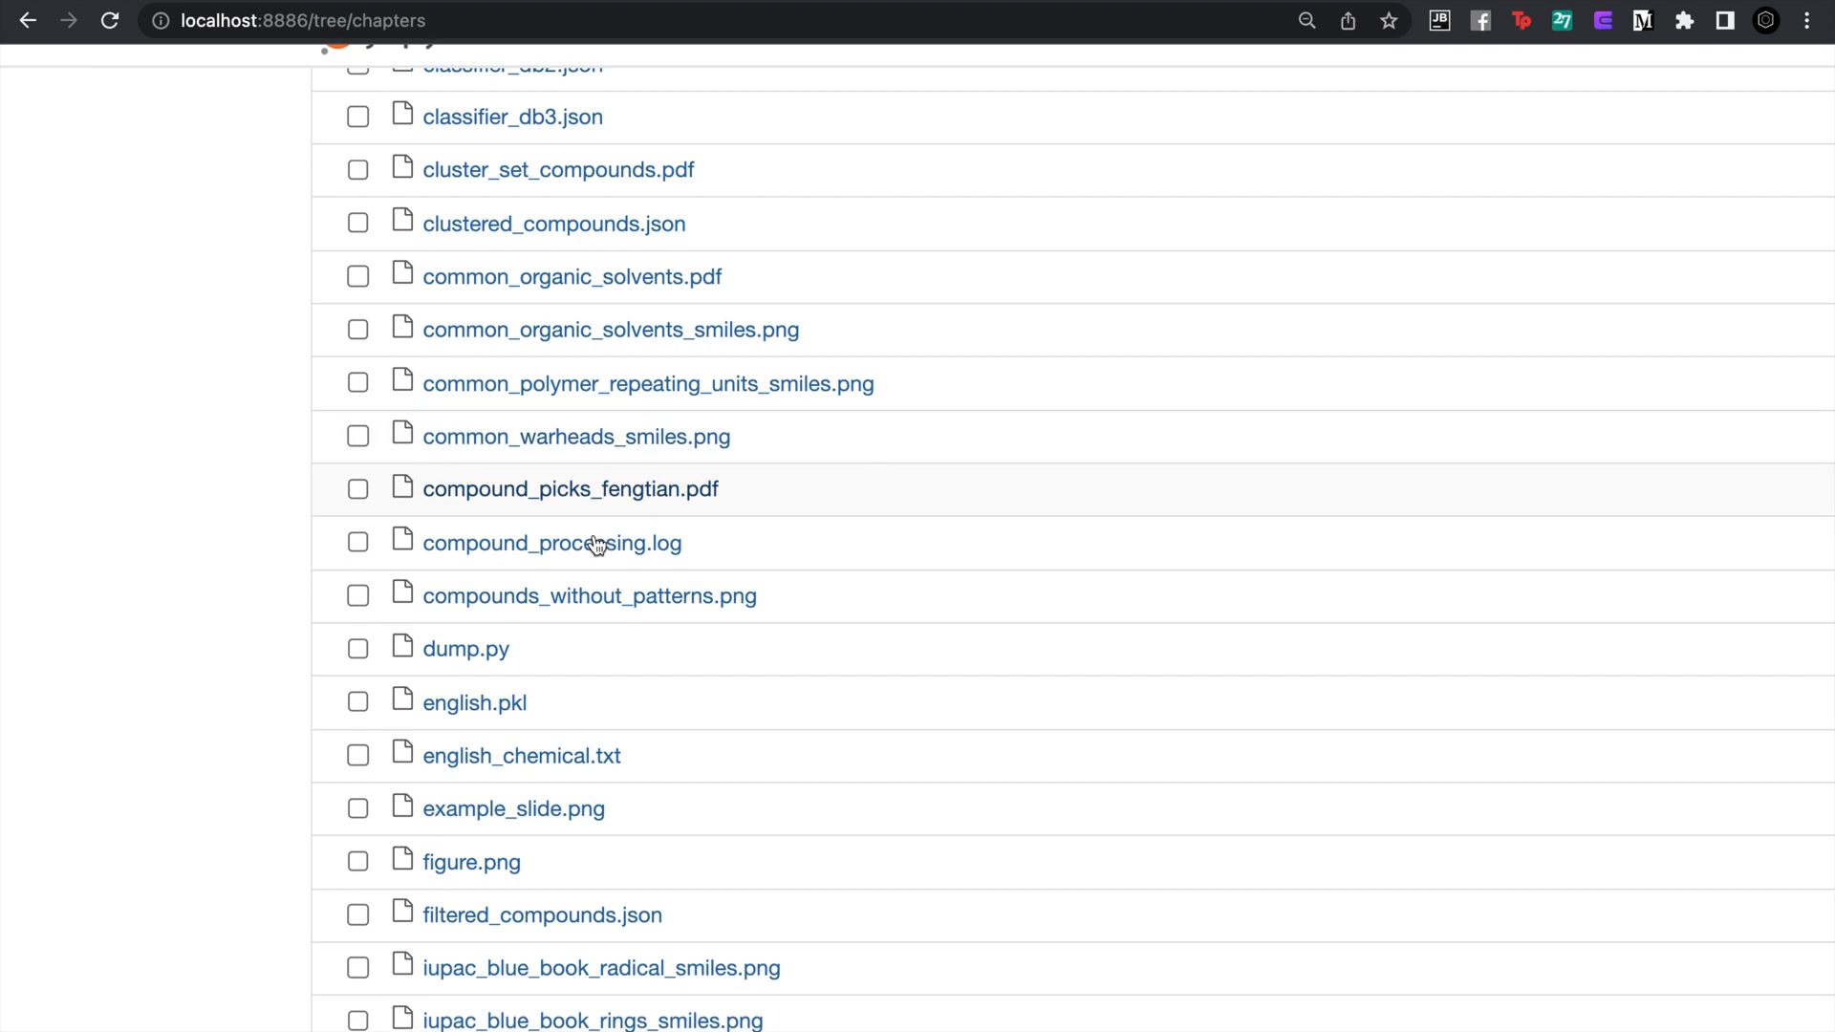
{"action": "scroll", "scroll_direction": "down", "scroll_amount": 3}
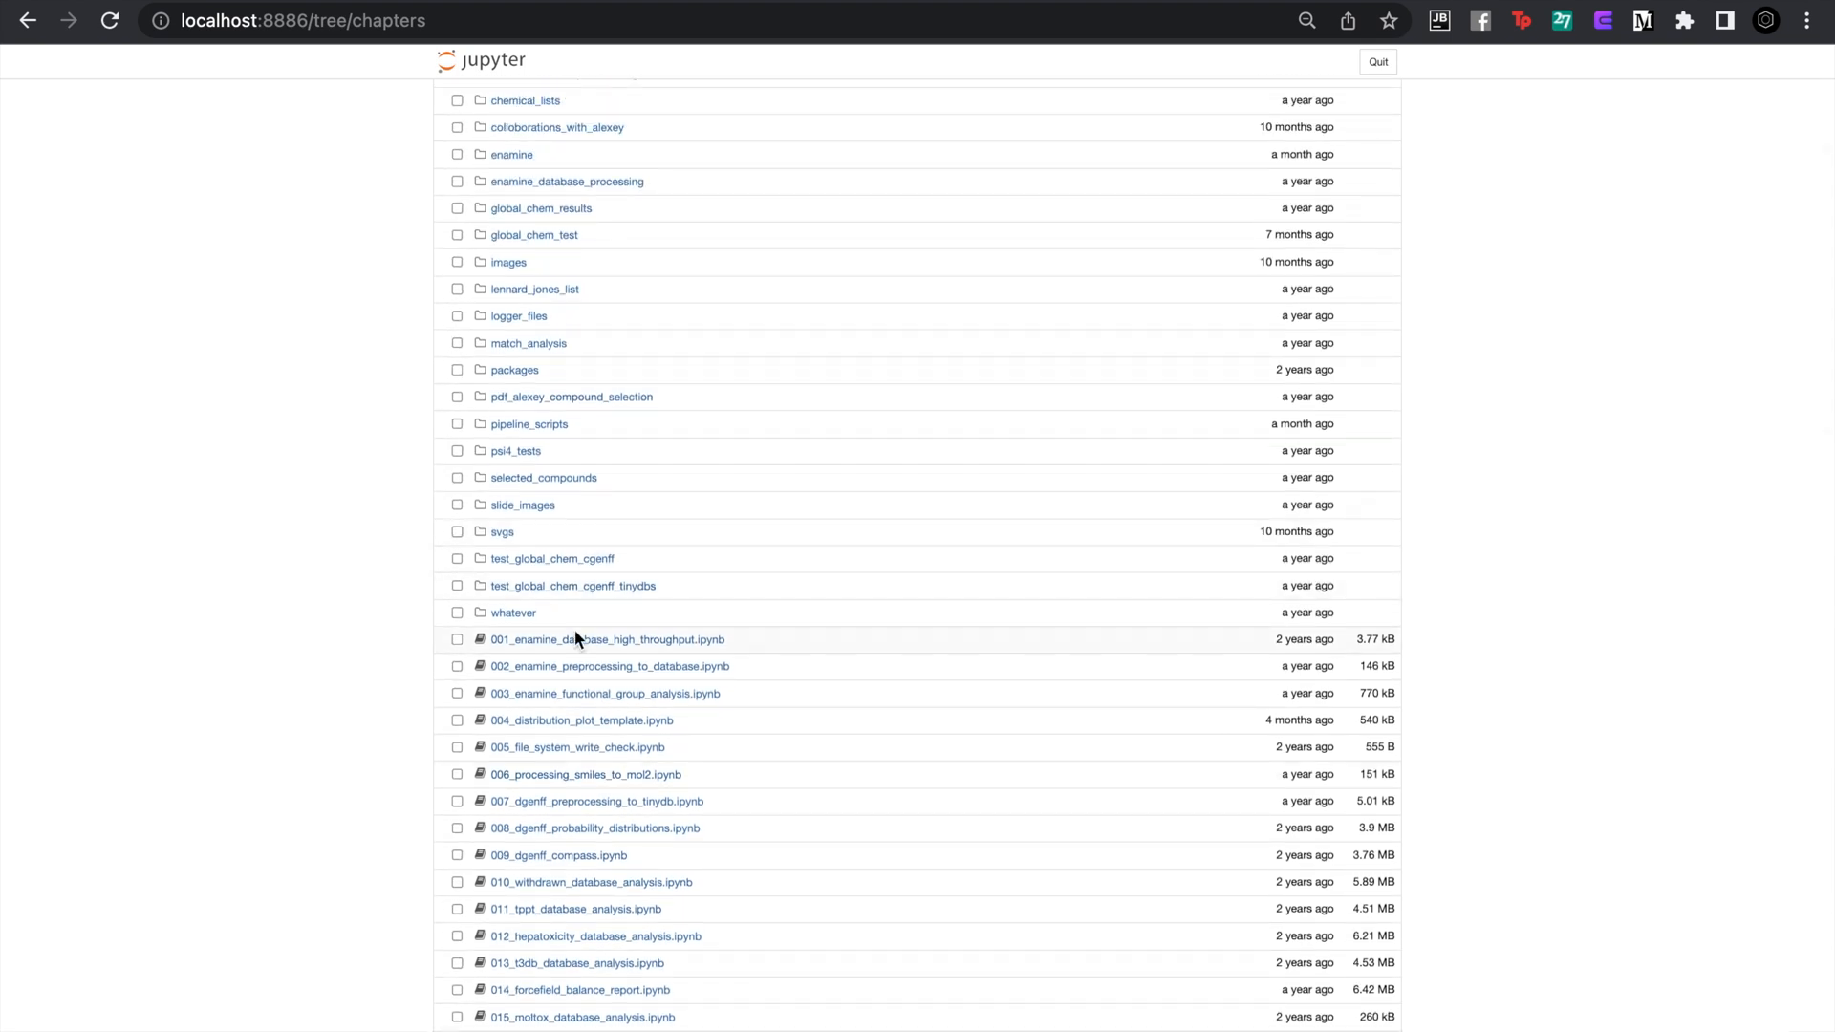
{"action": "scroll", "scroll_direction": "down", "scroll_amount": 3}
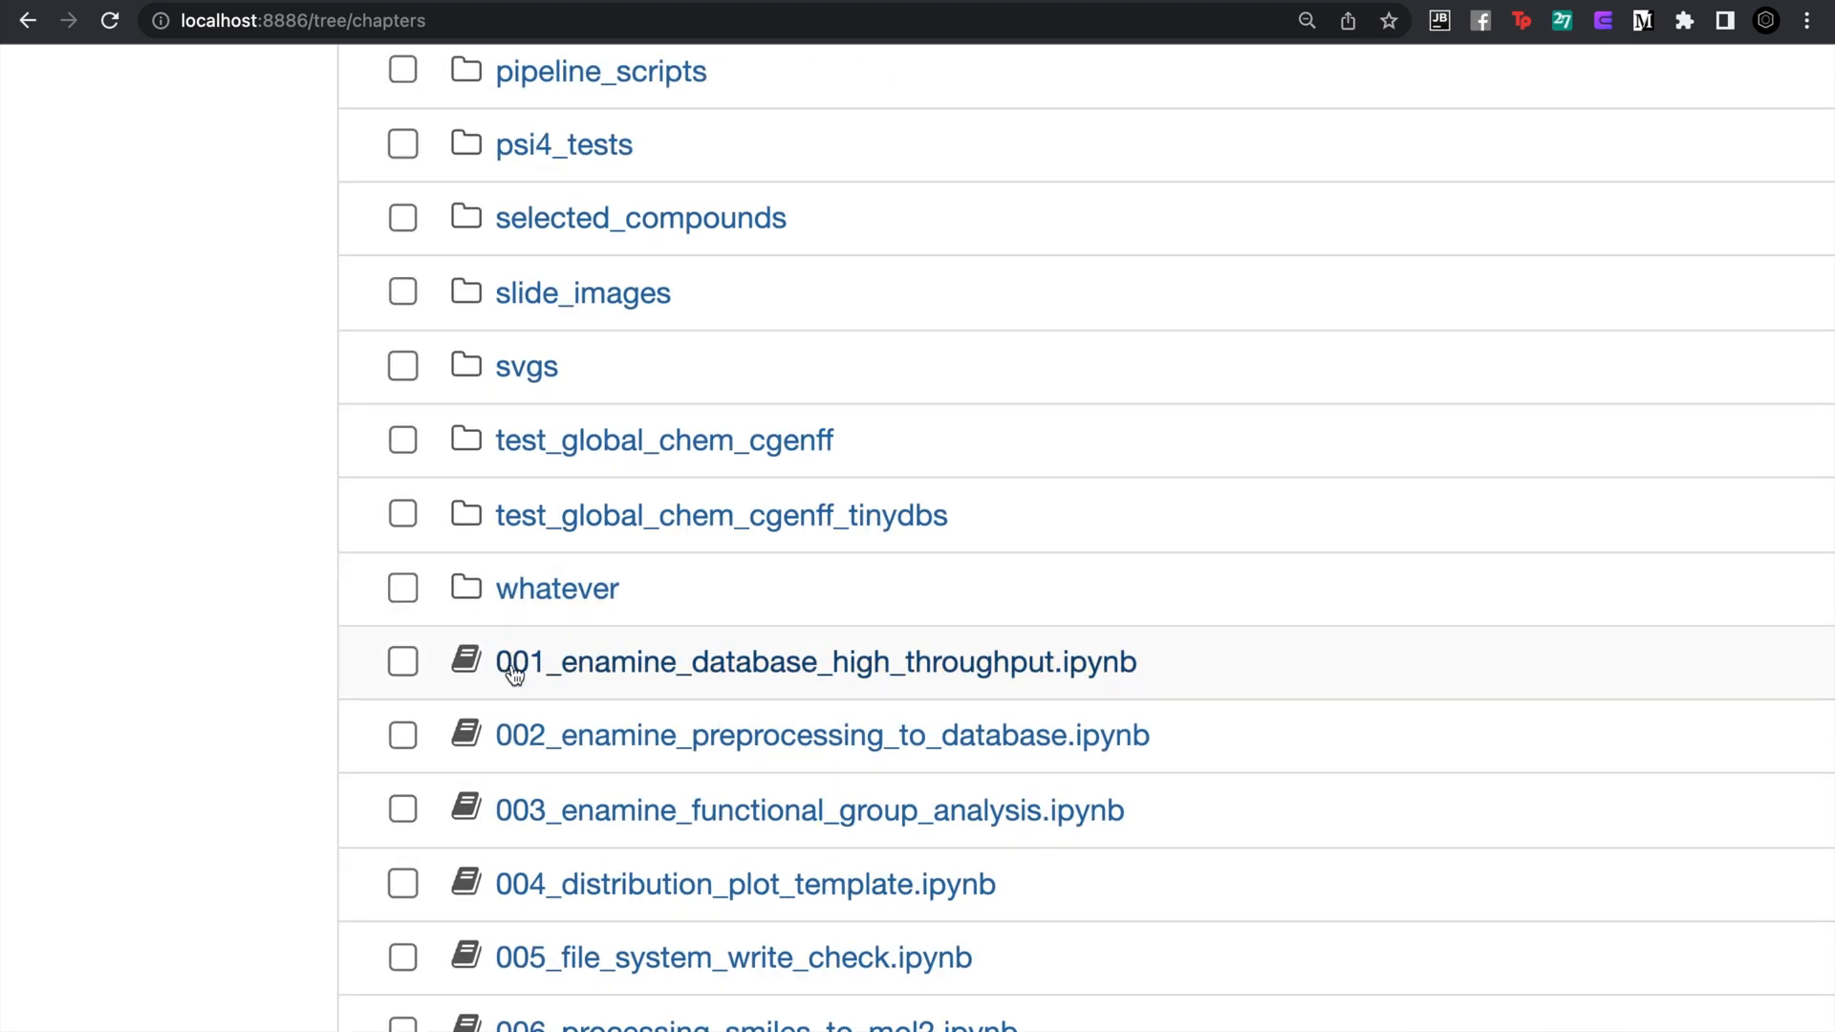
{"action": "mouse_move", "coordinate": [912, 682]}
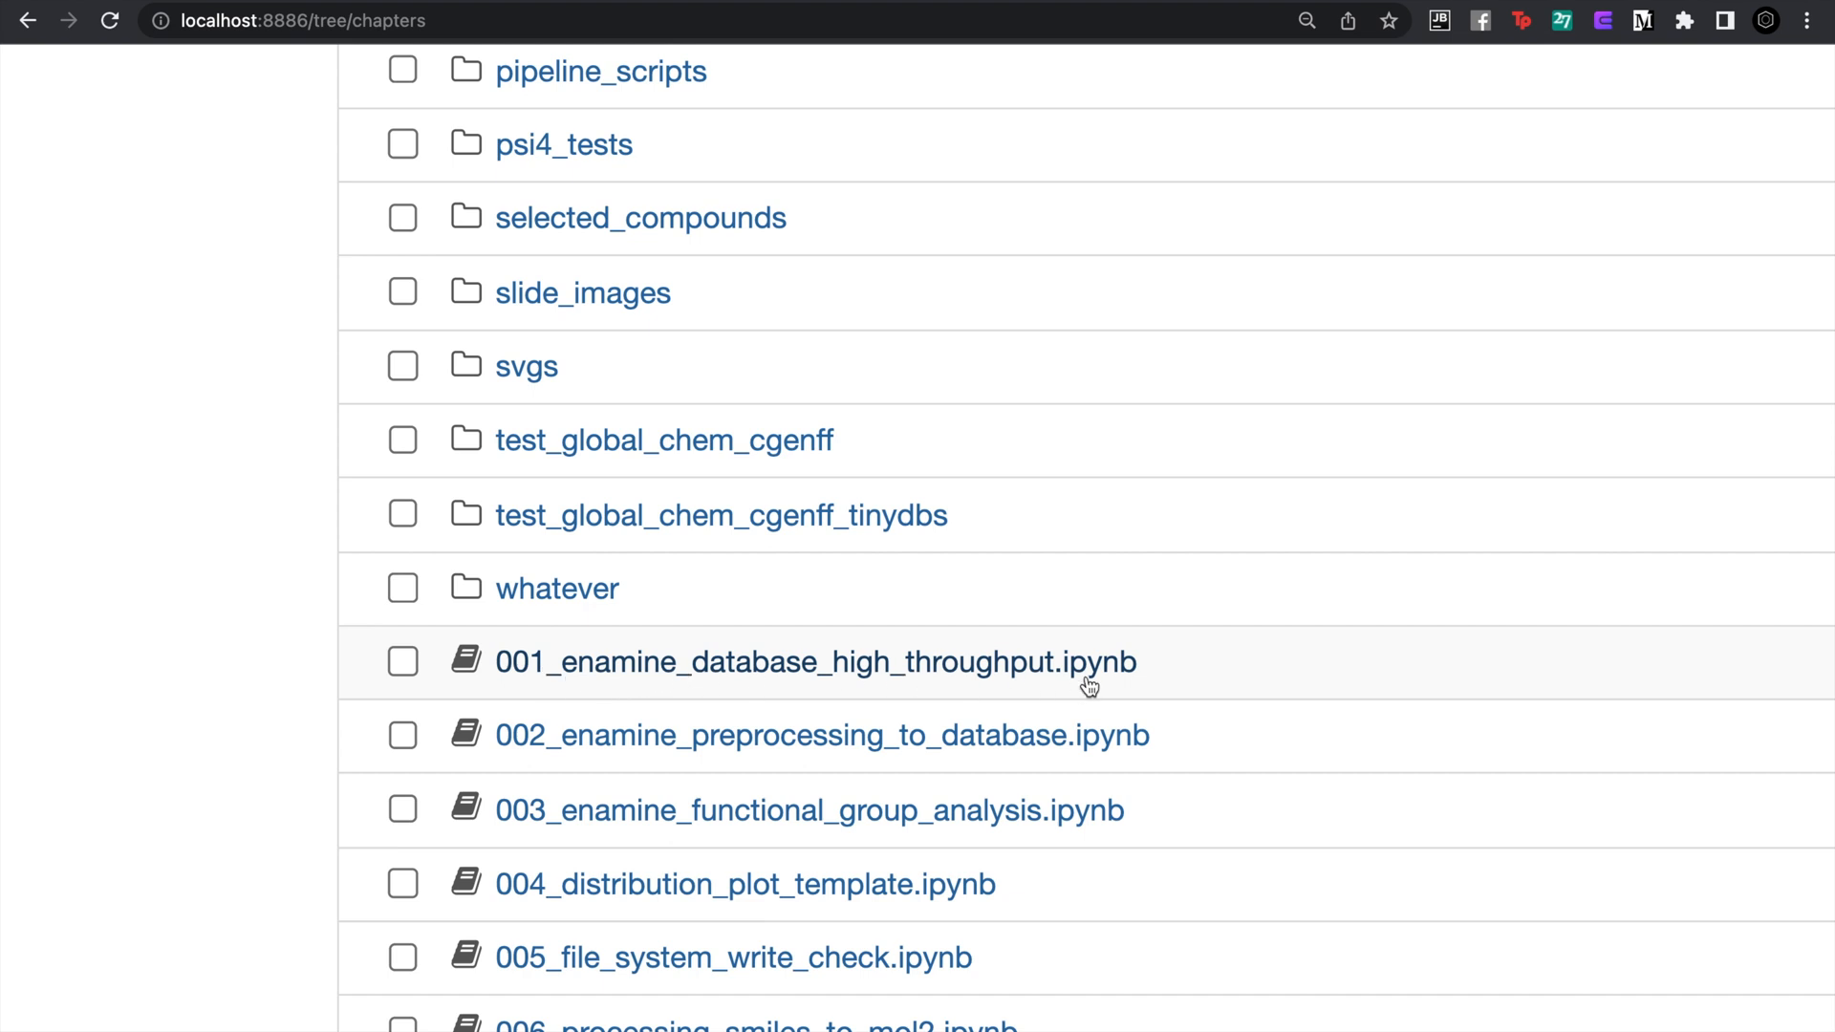
{"action": "scroll", "scroll_direction": "down", "scroll_amount": 3}
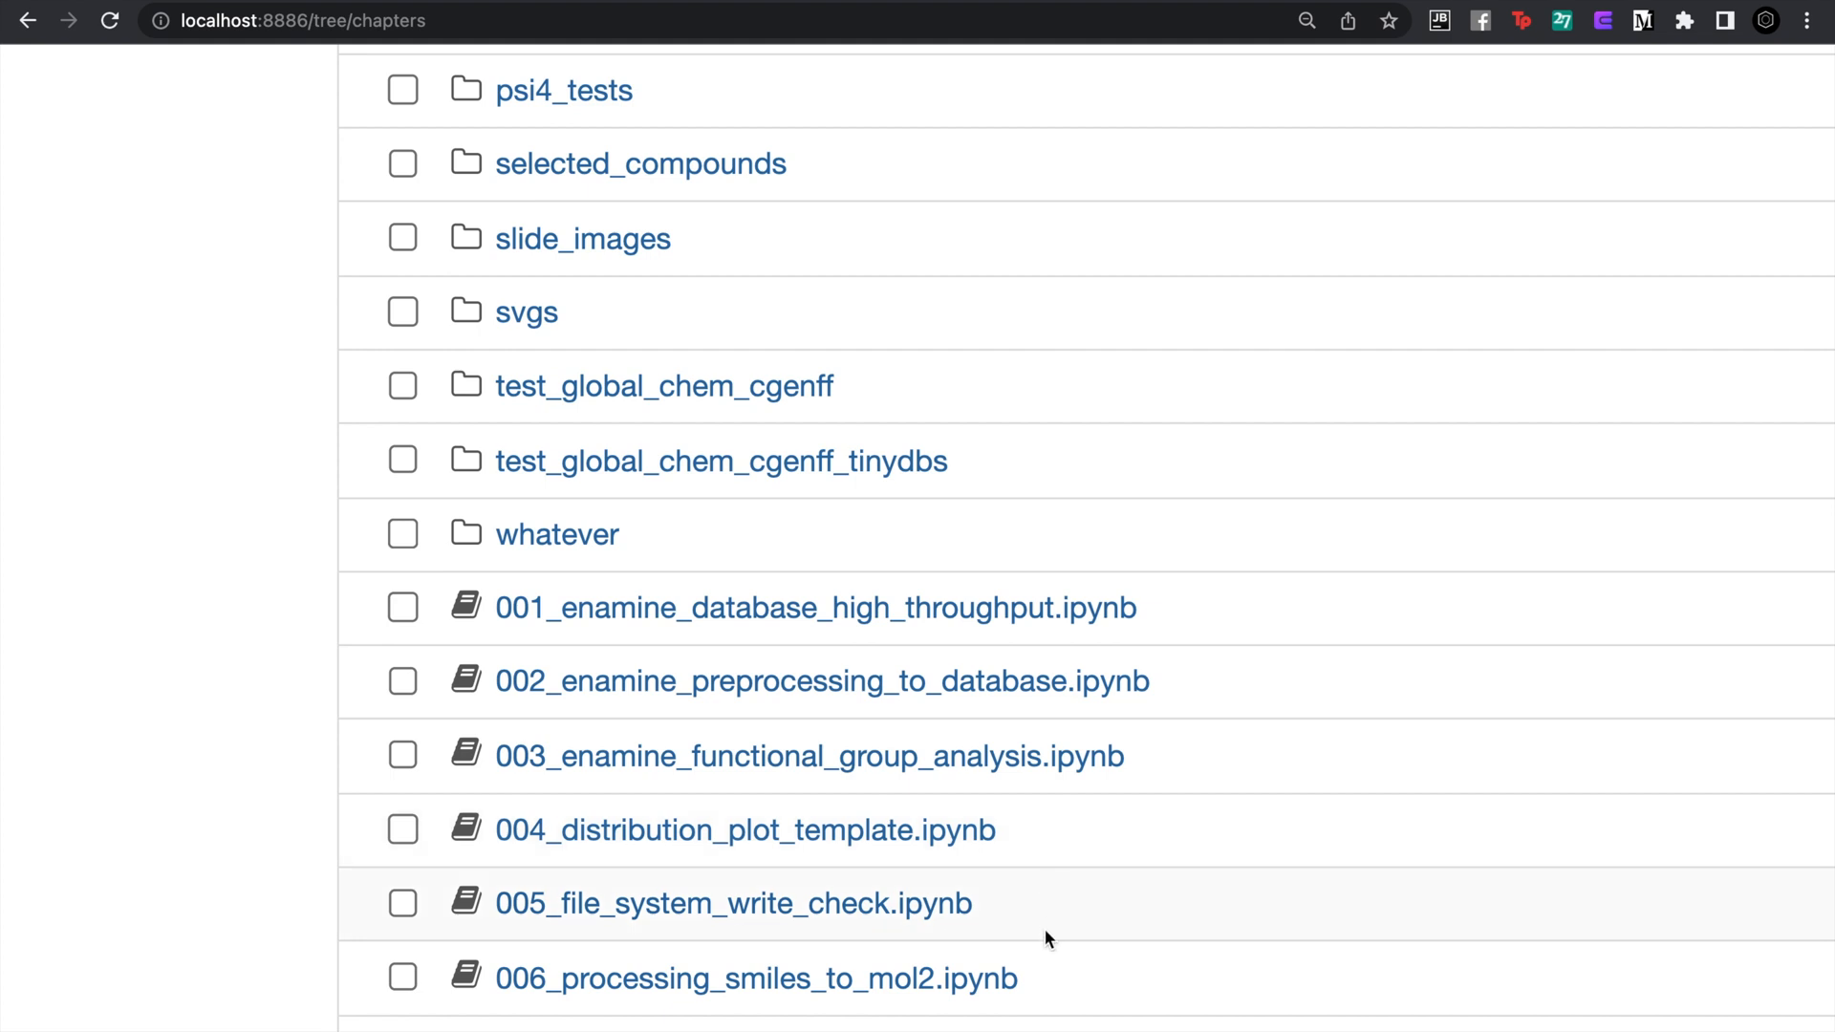
{"action": "mouse_move", "coordinate": [558, 693]}
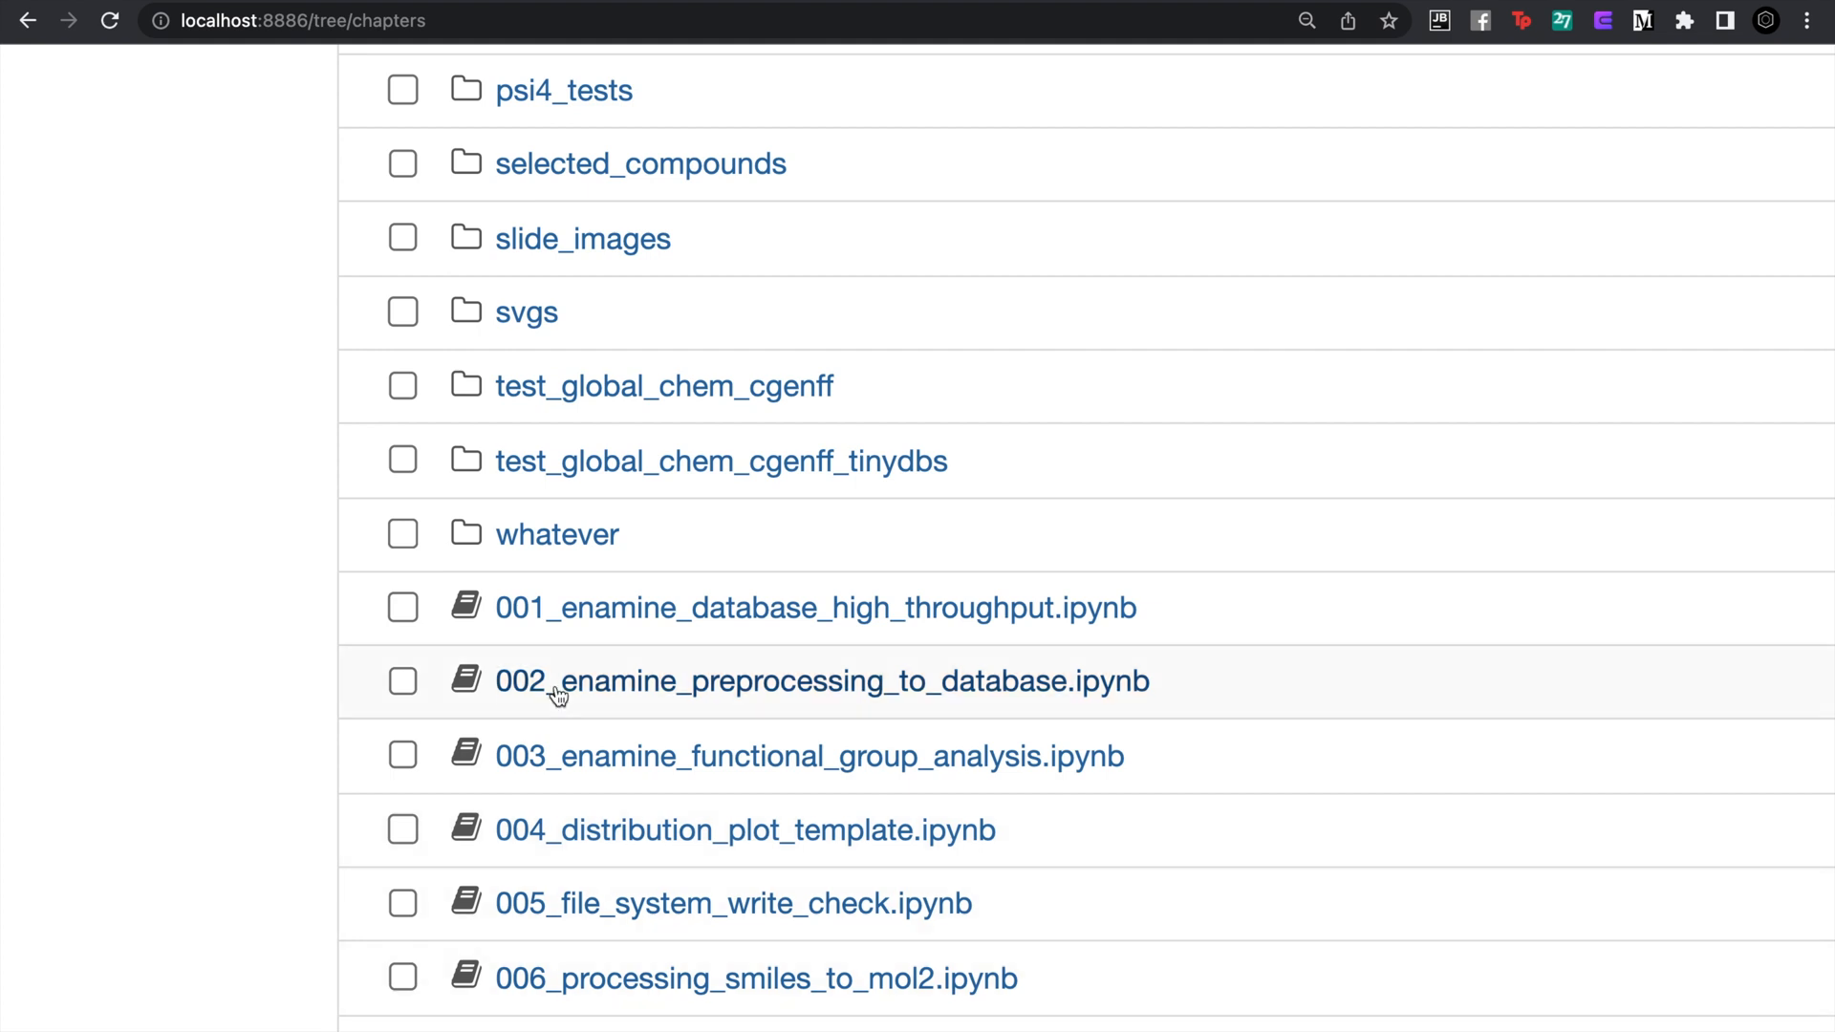
{"action": "mouse_move", "coordinate": [1046, 937]}
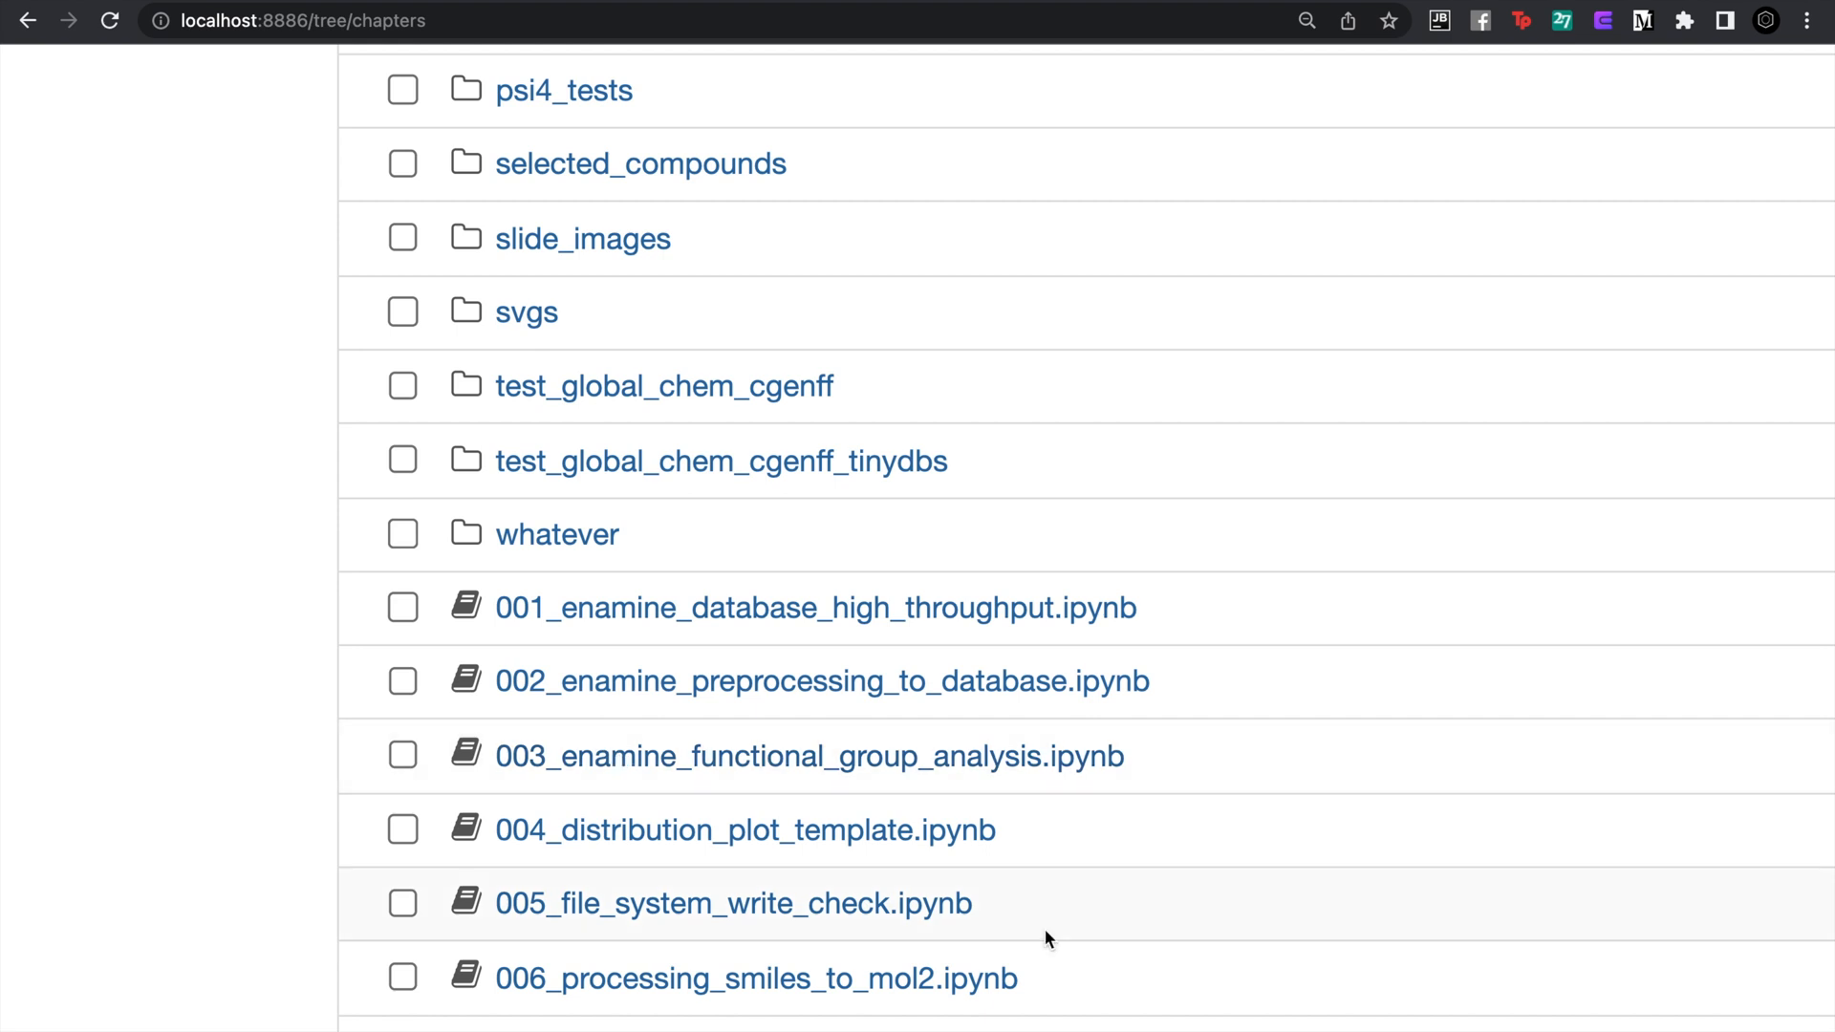
{"action": "mouse_move", "coordinate": [556, 695]}
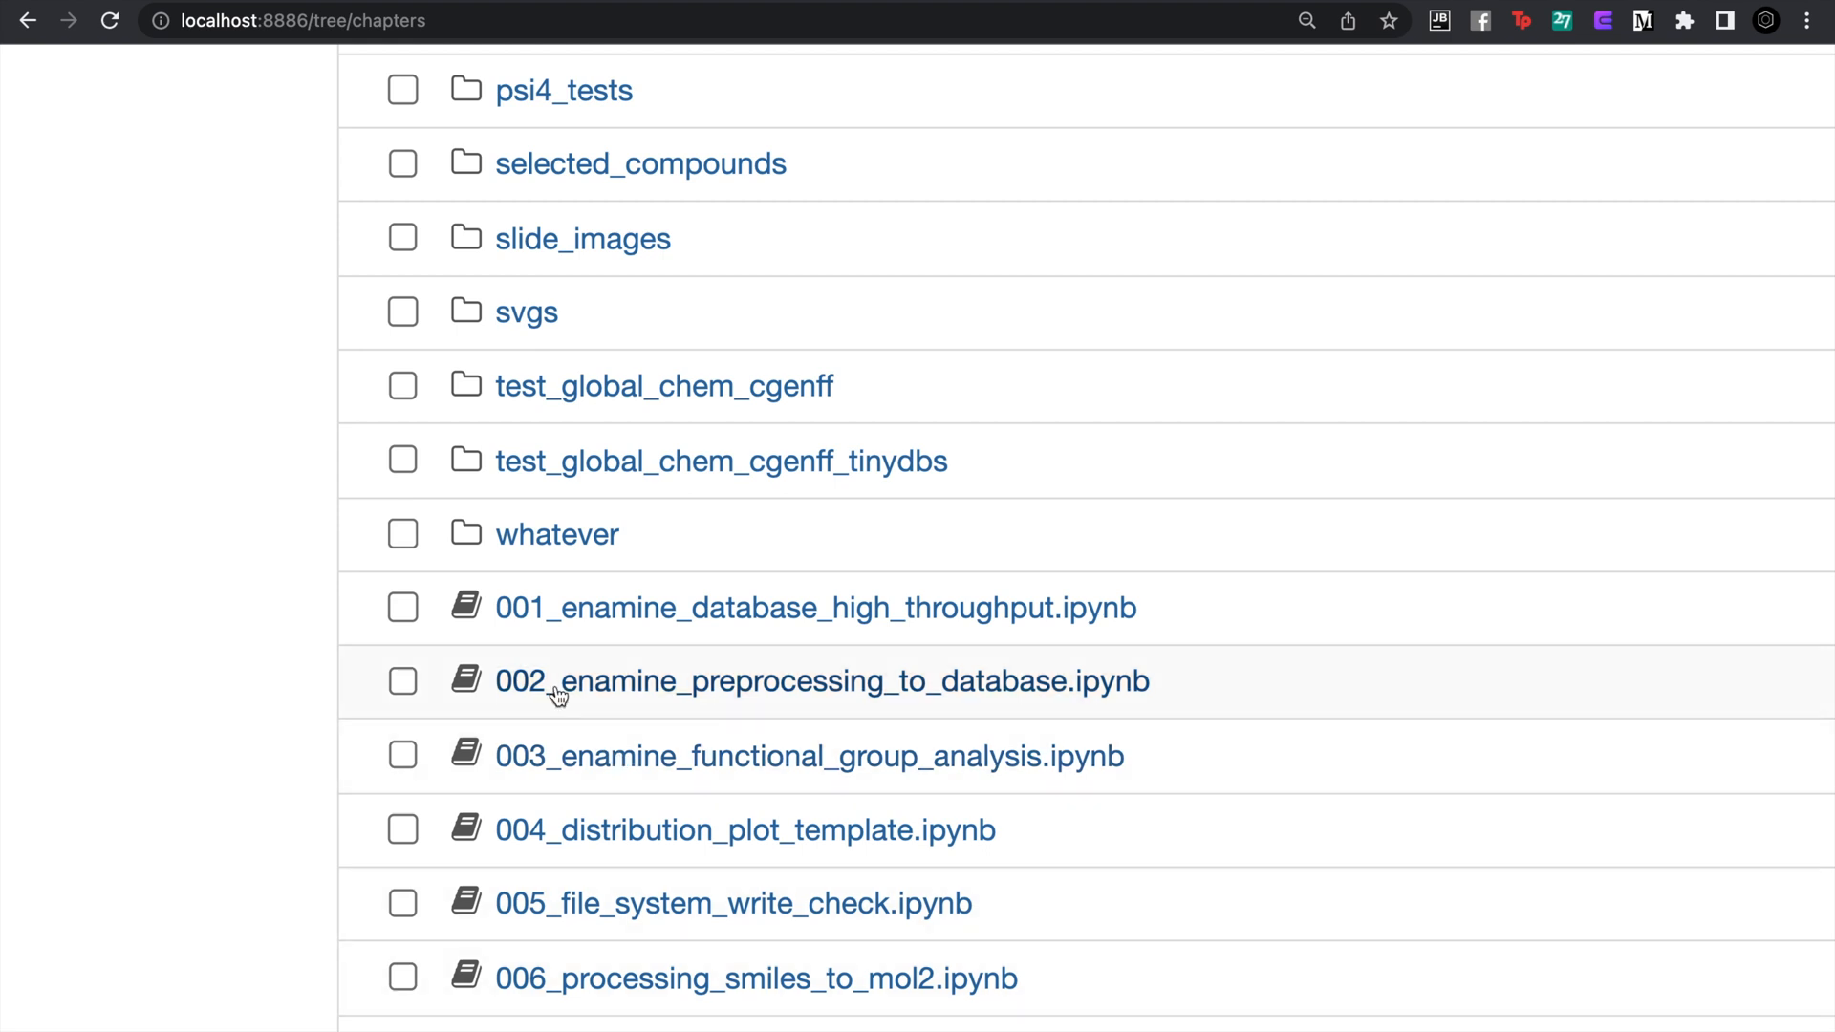
{"action": "mouse_move", "coordinate": [1046, 939]}
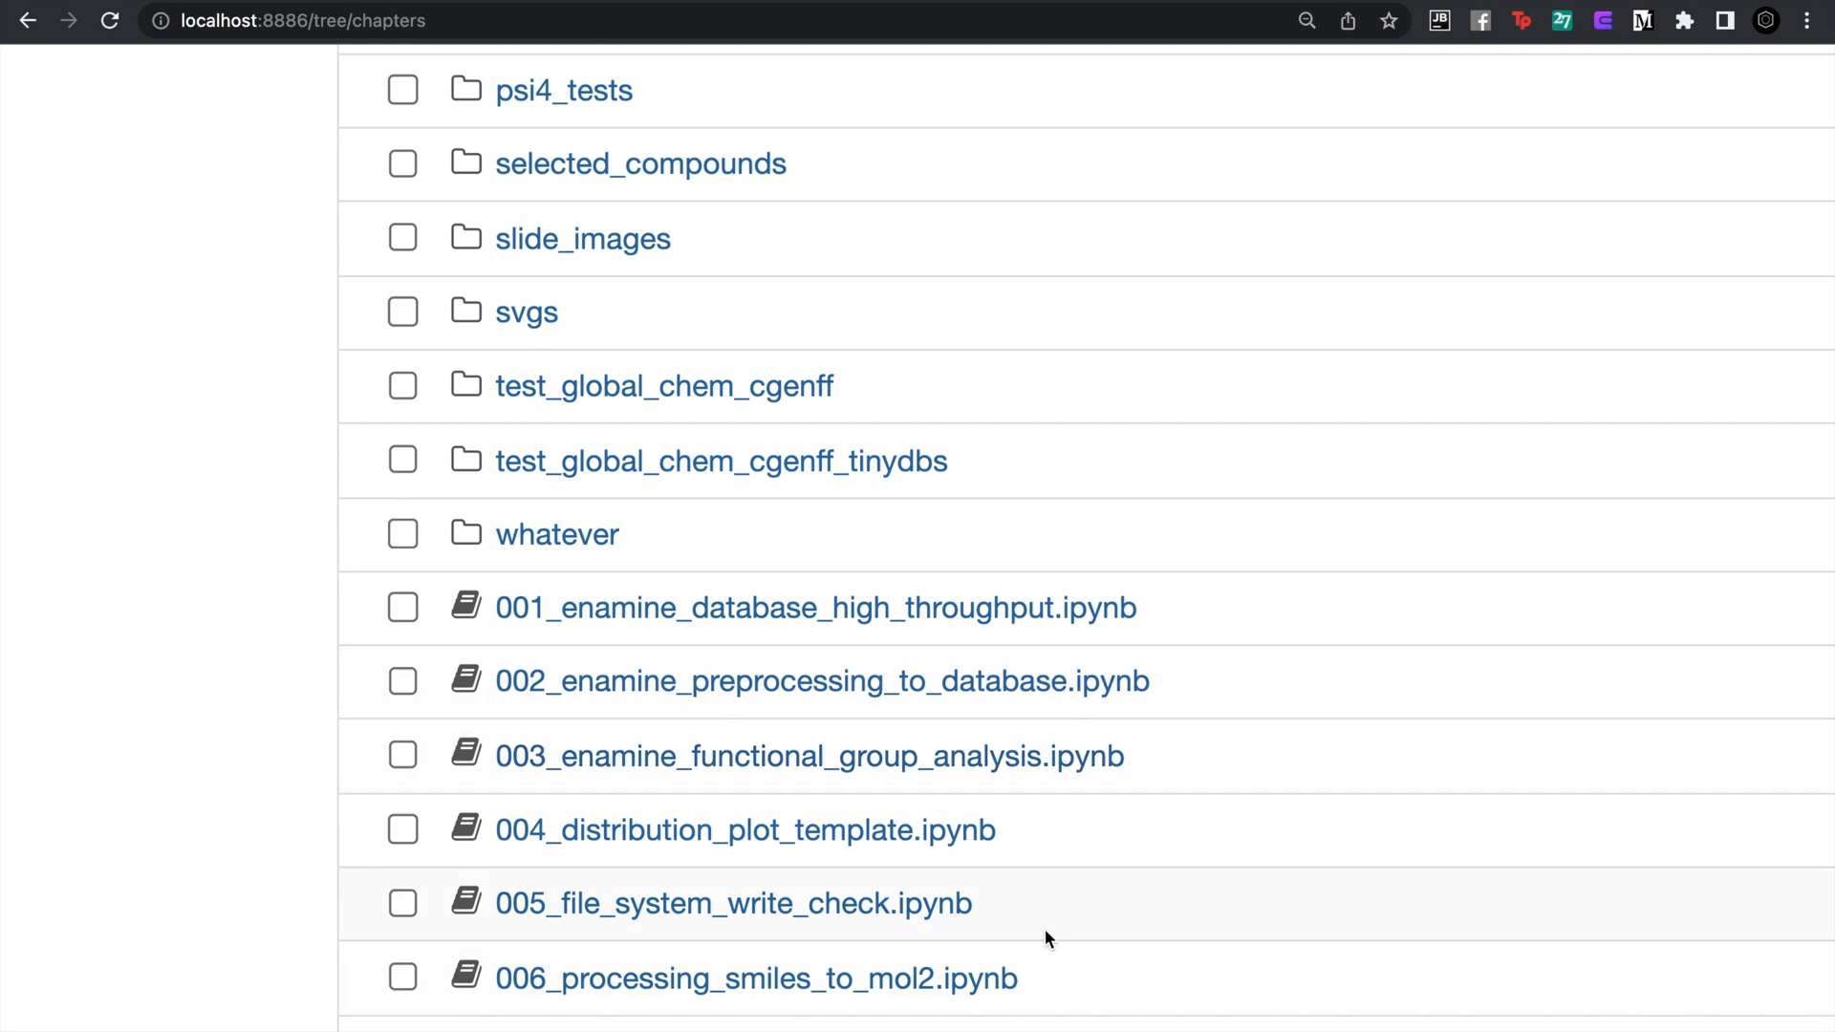
{"action": "mouse_move", "coordinate": [585, 720]}
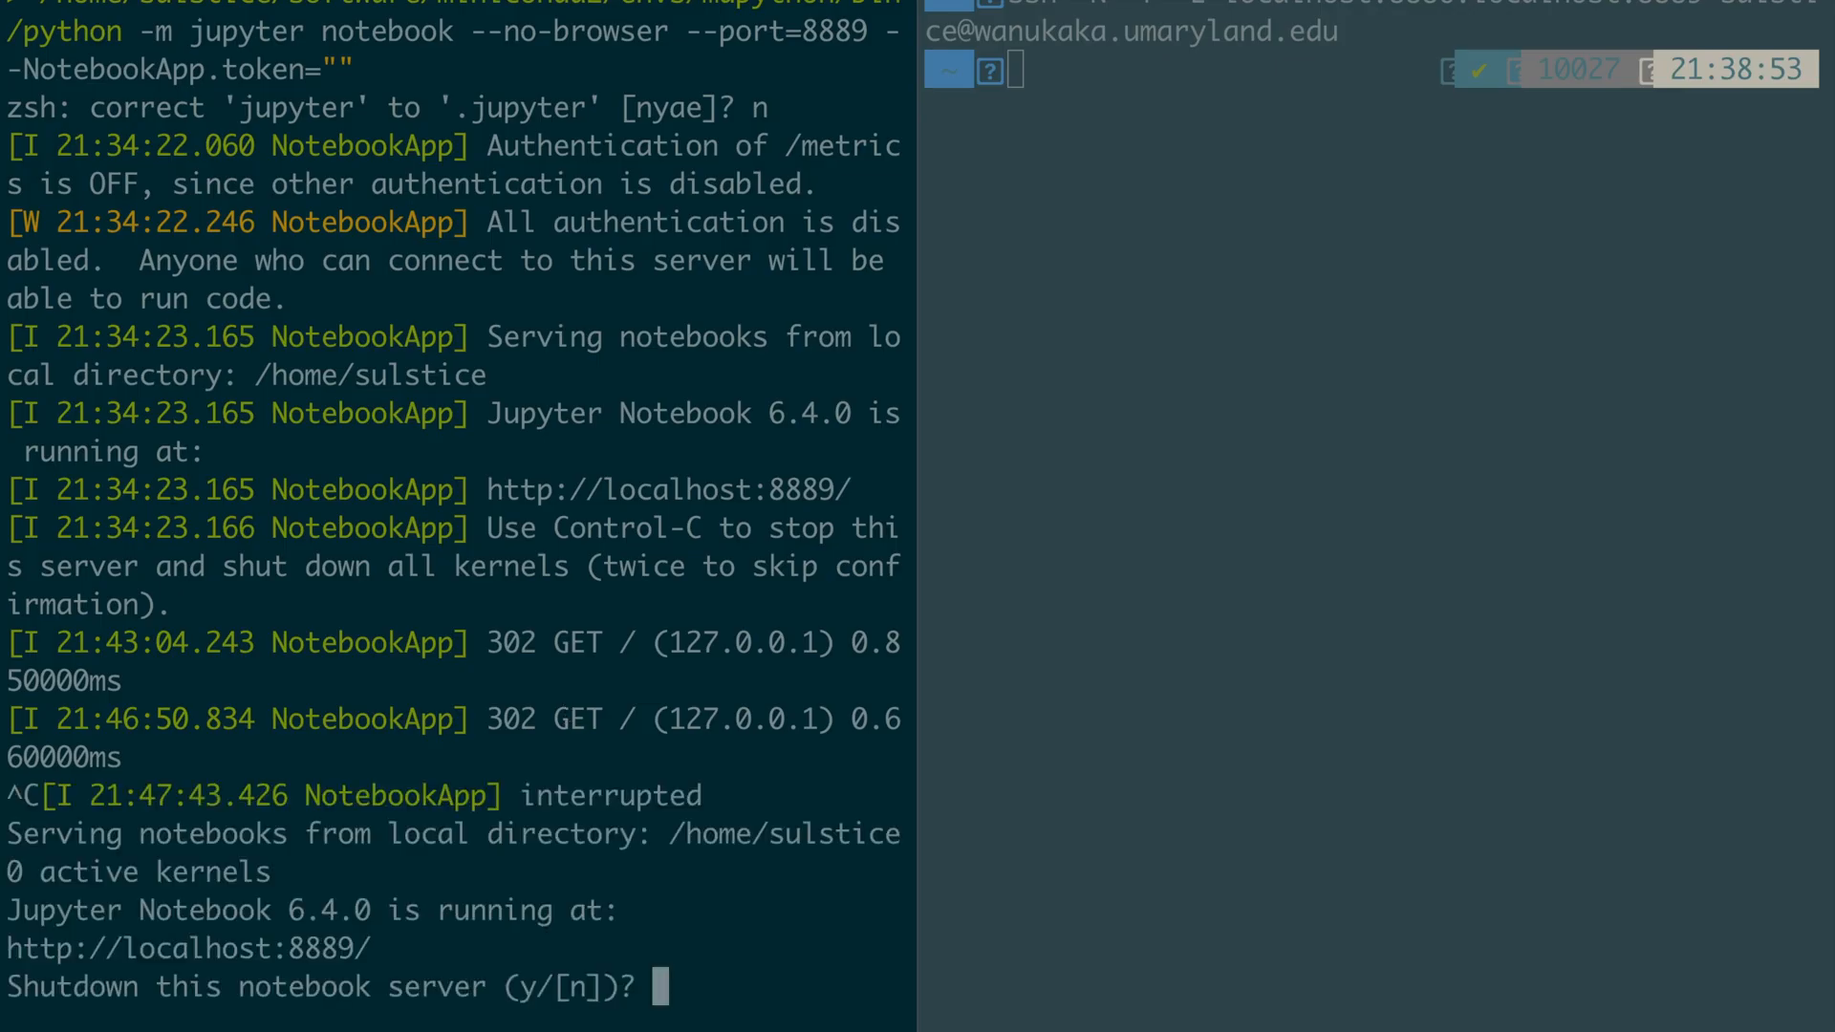
Confirm the Jupyter Notebook server shutdown with y.
{"action": "type", "text": "y"}
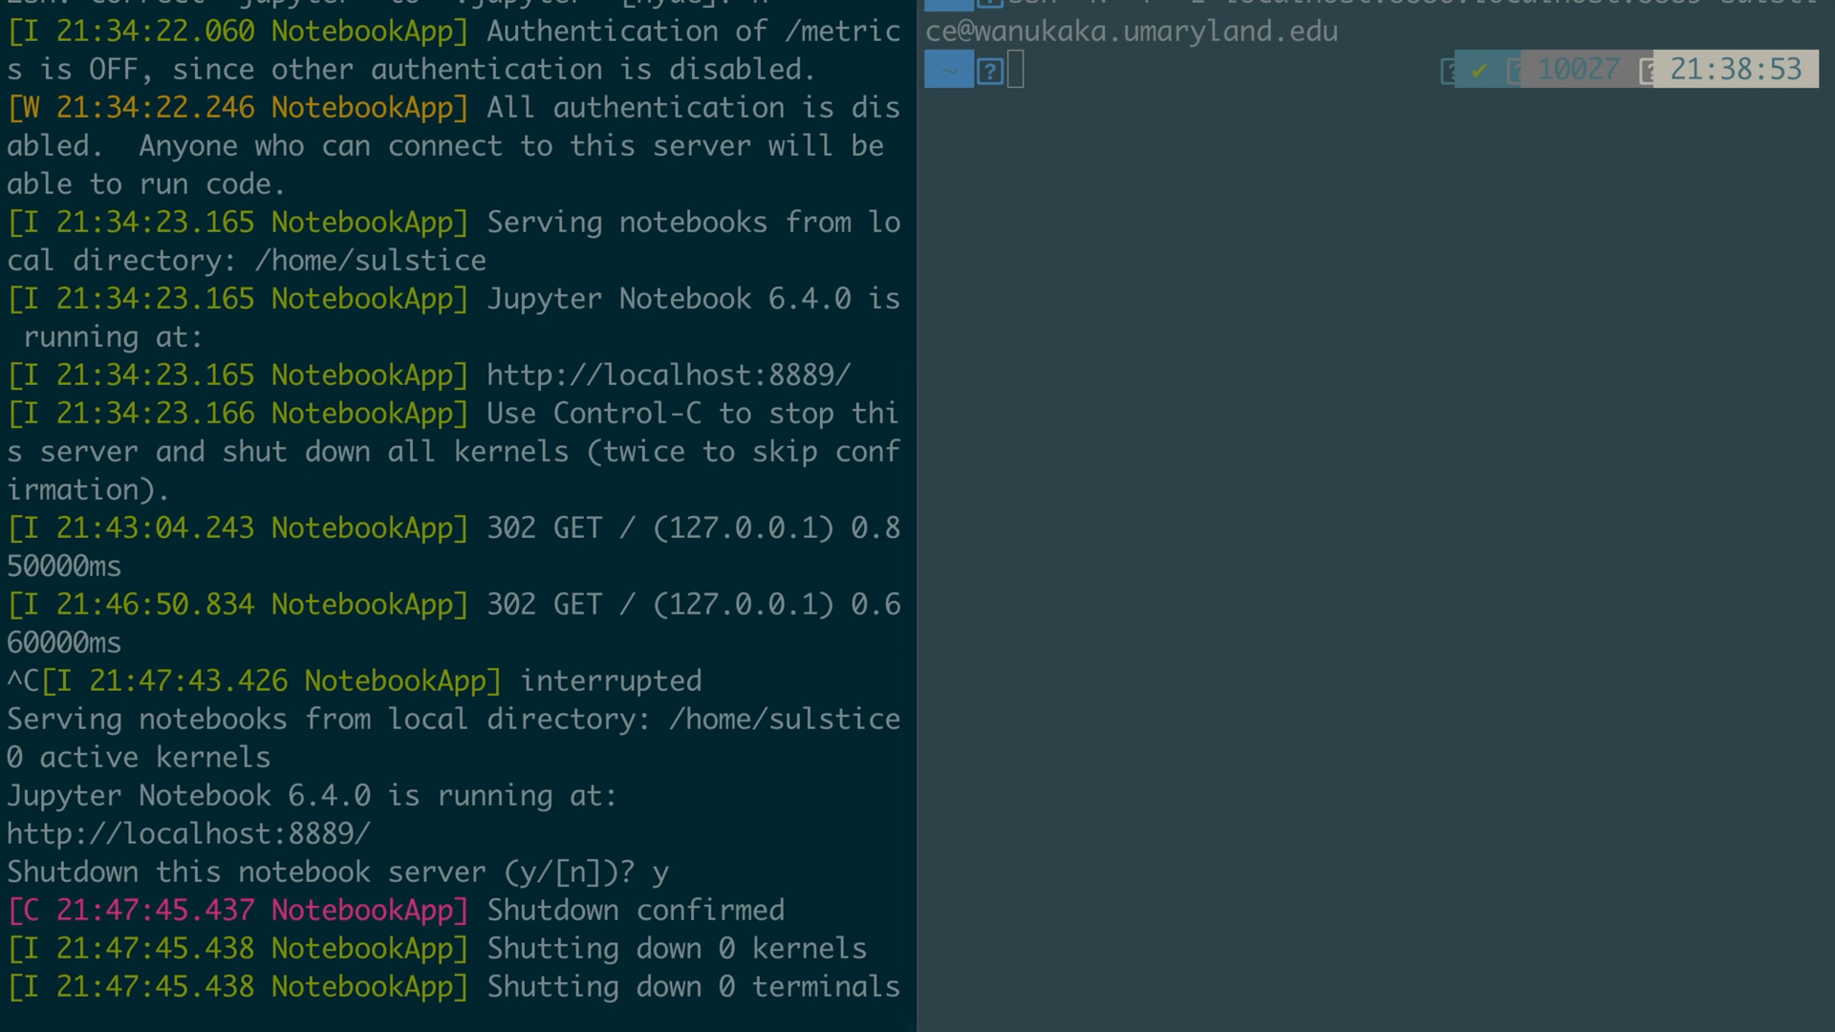
{"action": "mouse_move", "coordinate": [998, 512]}
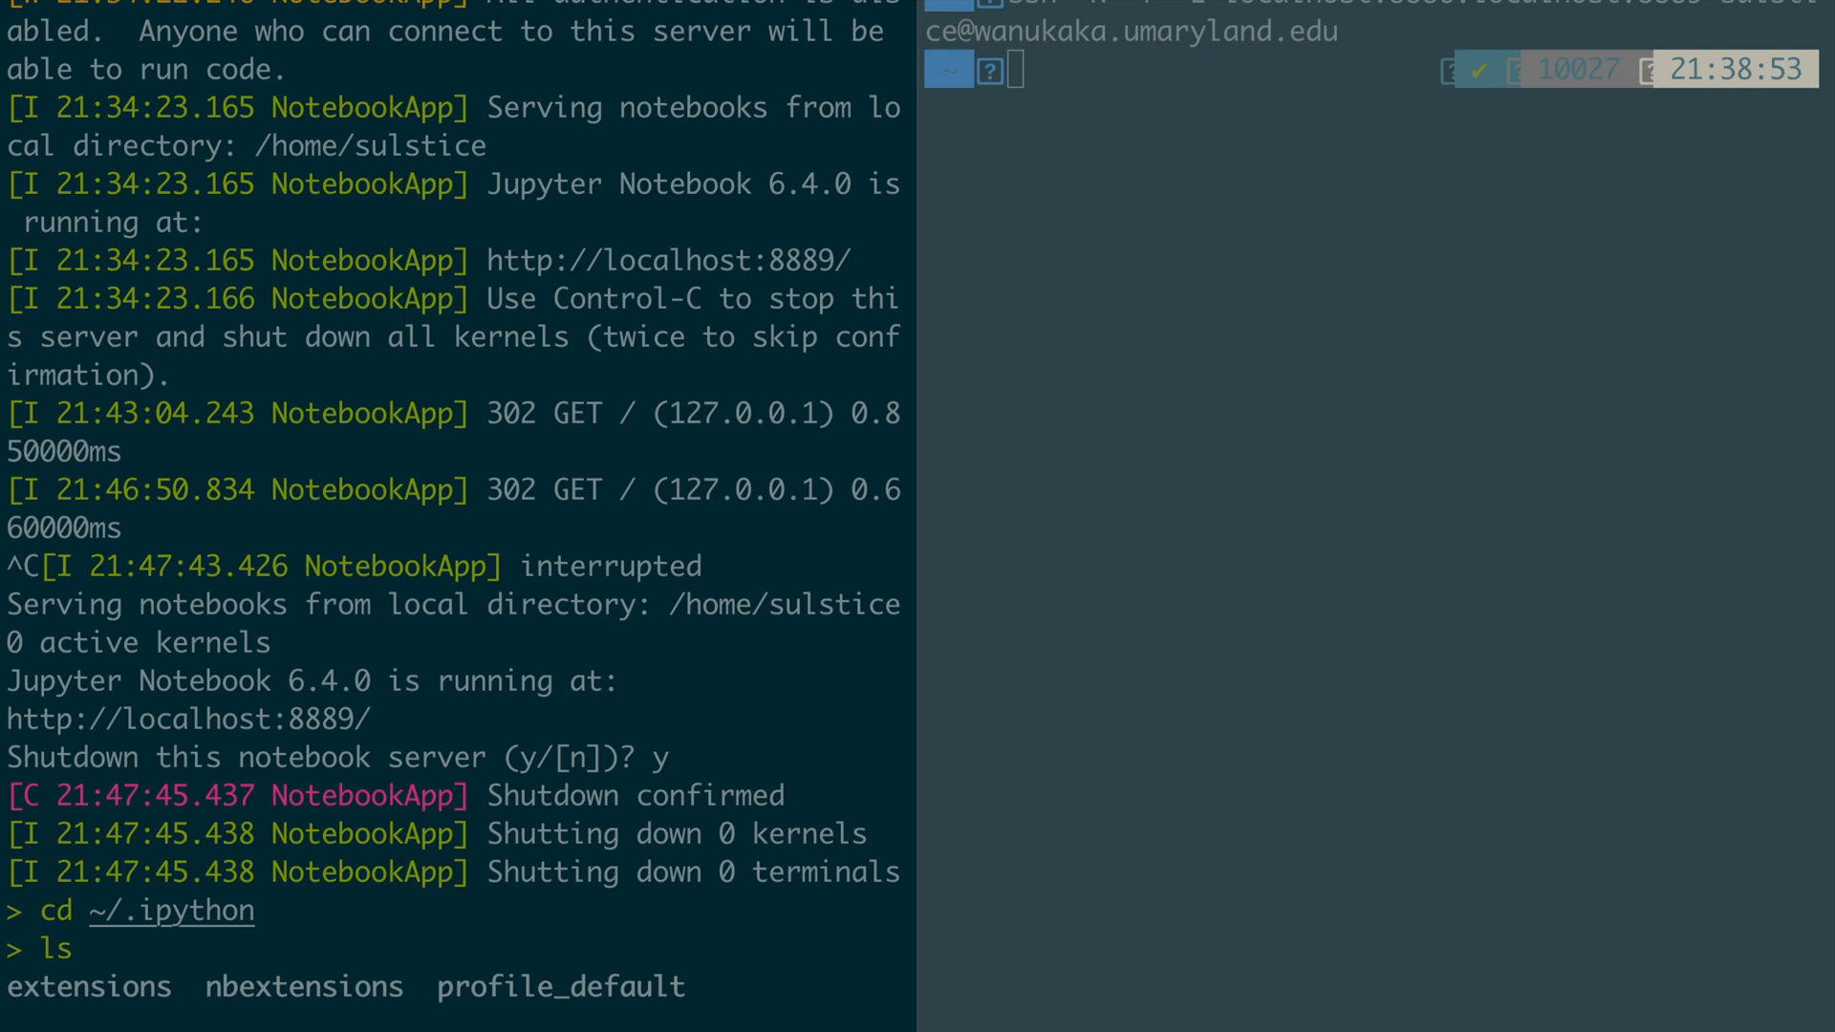
Change into the profile_default IPython profile directory.
{"action": "type", "text": "cd profile_default"}
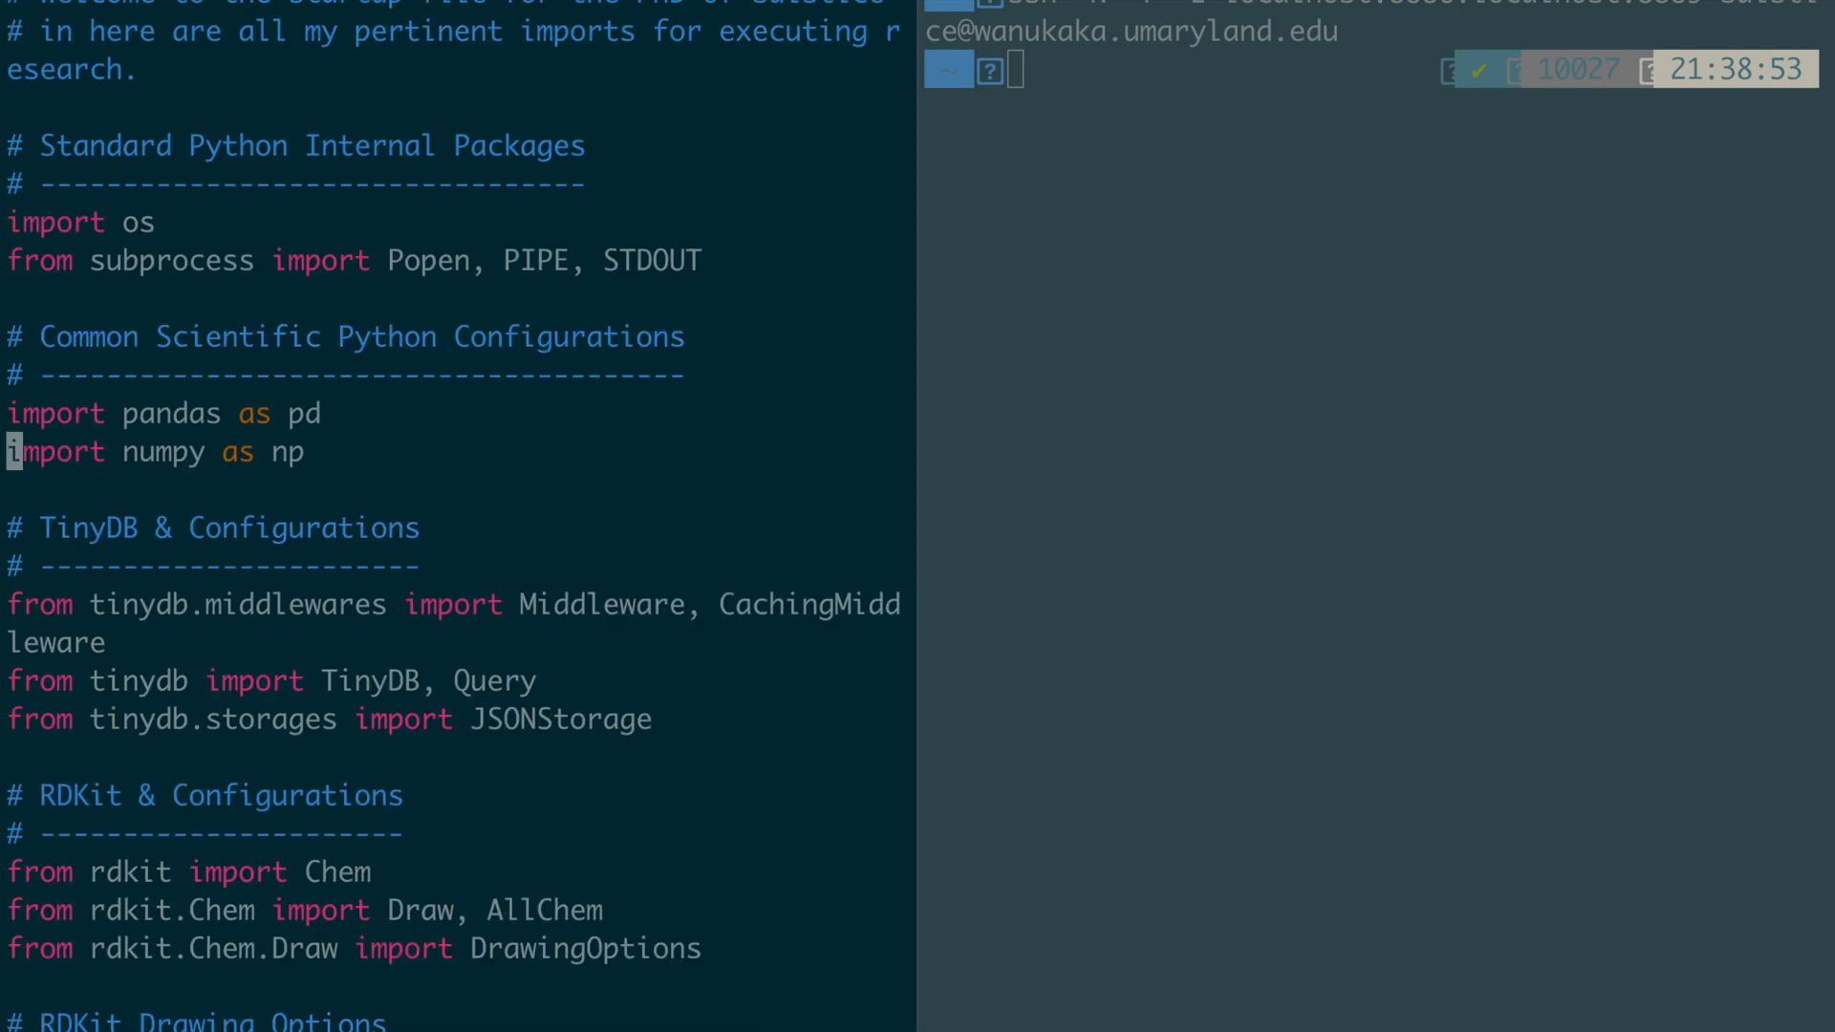
{"action": "scroll", "scroll_direction": "down", "scroll_amount": 3}
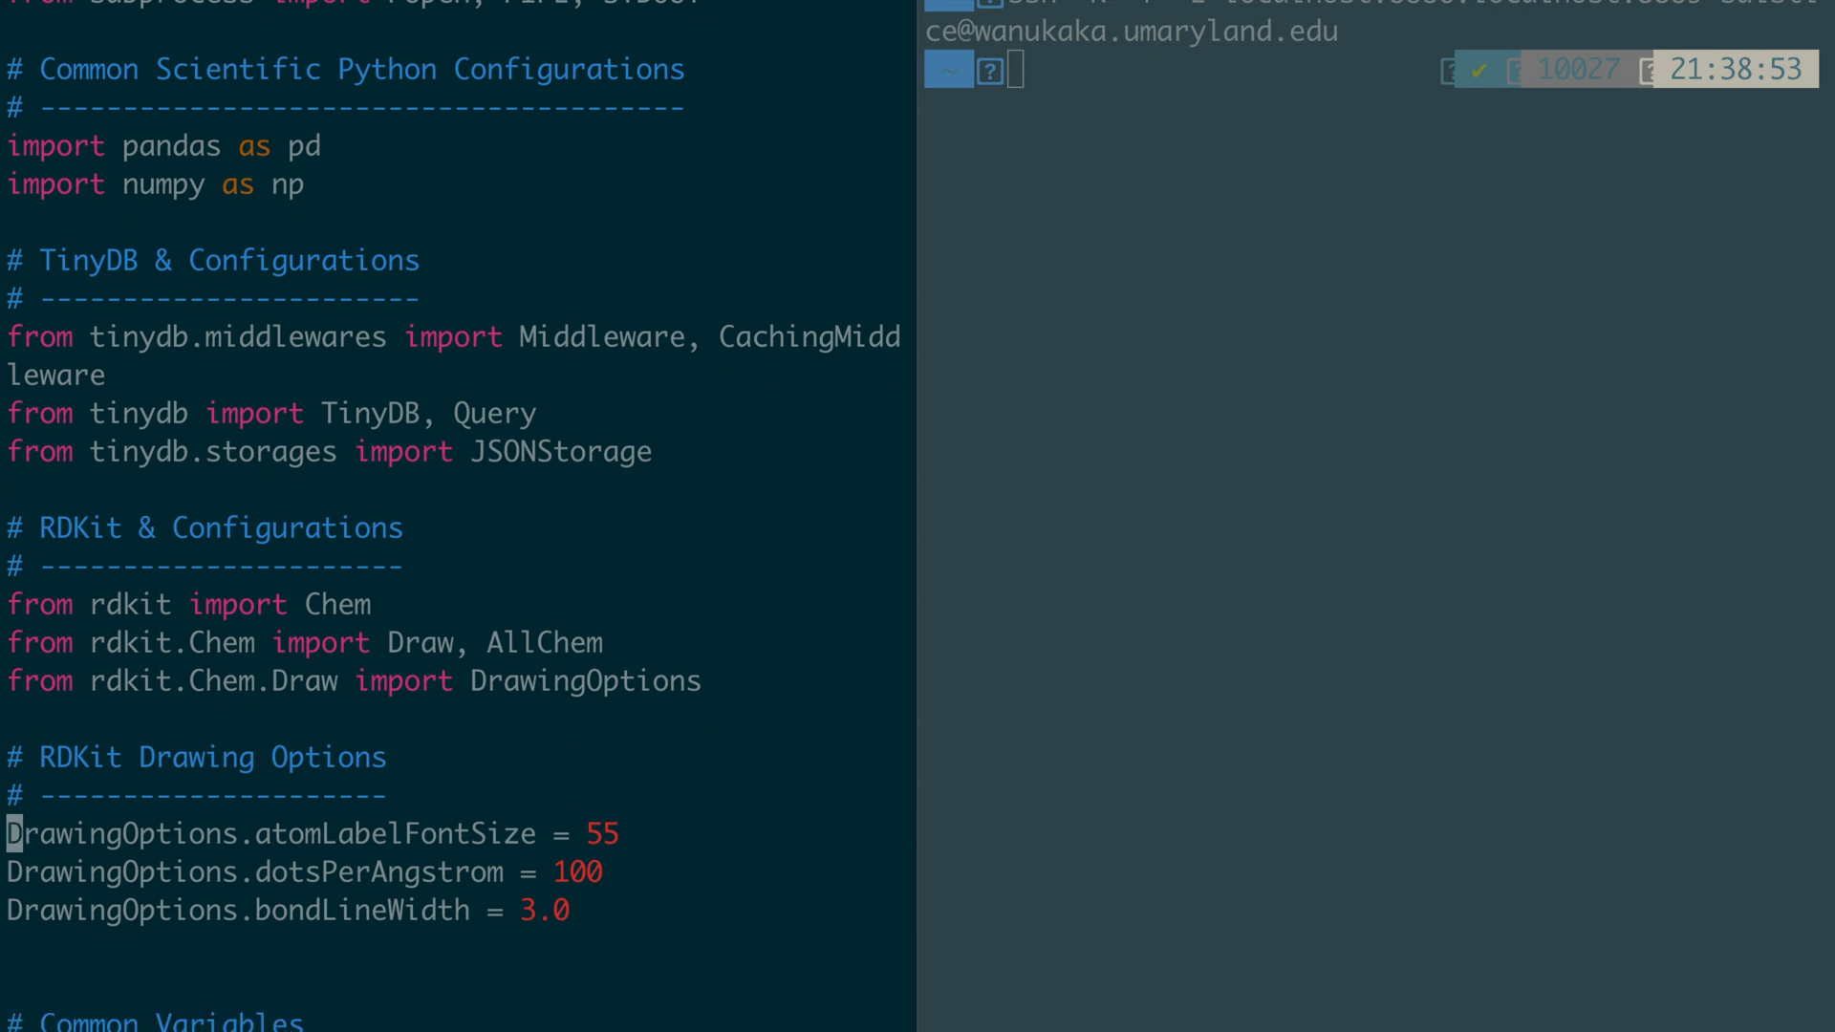